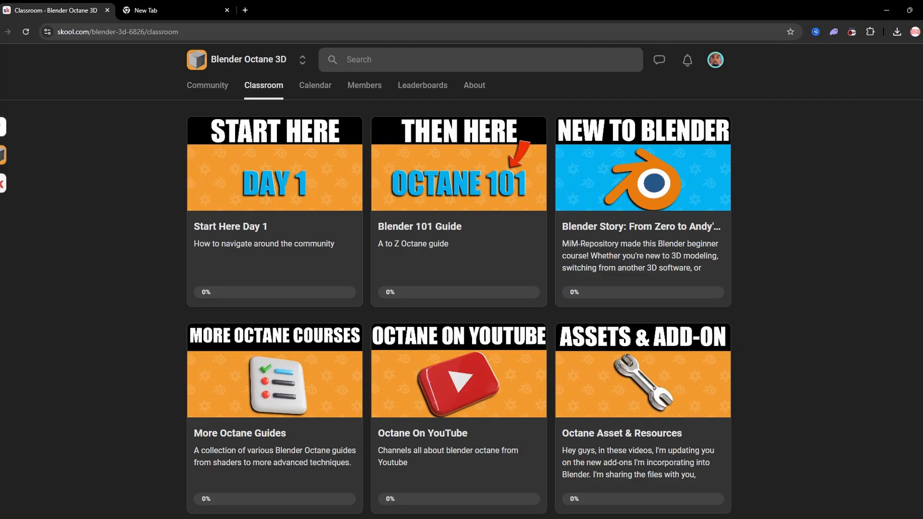
Browse the YouTube channel page and scroll through its video rows.
{"action": "left_click", "coordinate": [628, 508]}
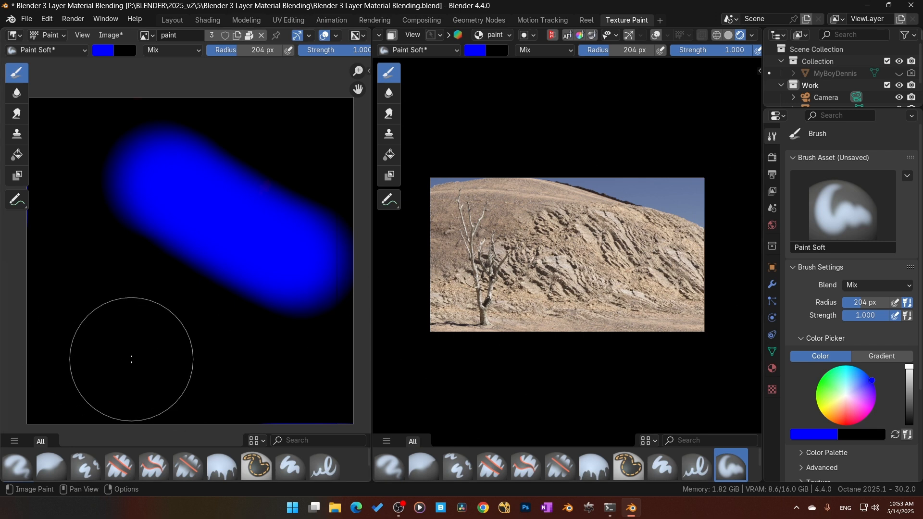
{"action": "mouse_move", "coordinate": [196, 231]}
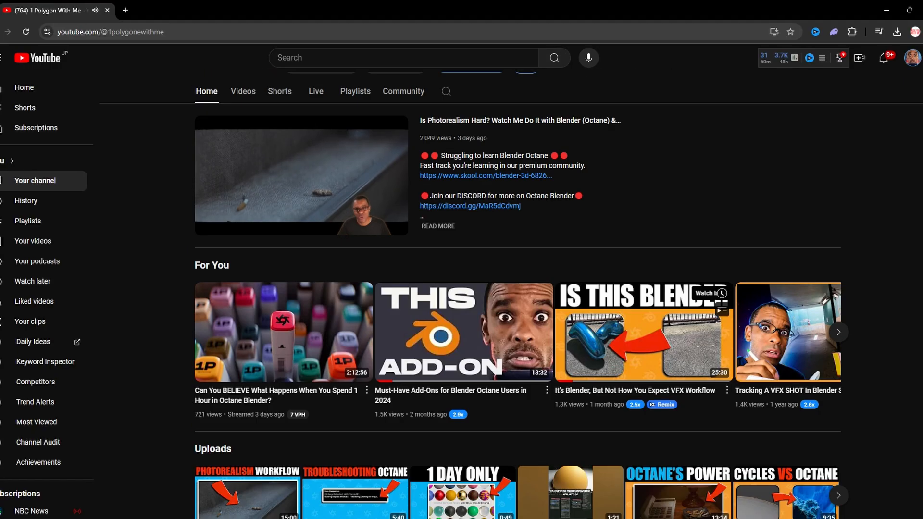
{"action": "scroll", "scroll_direction": "down", "scroll_amount": 3}
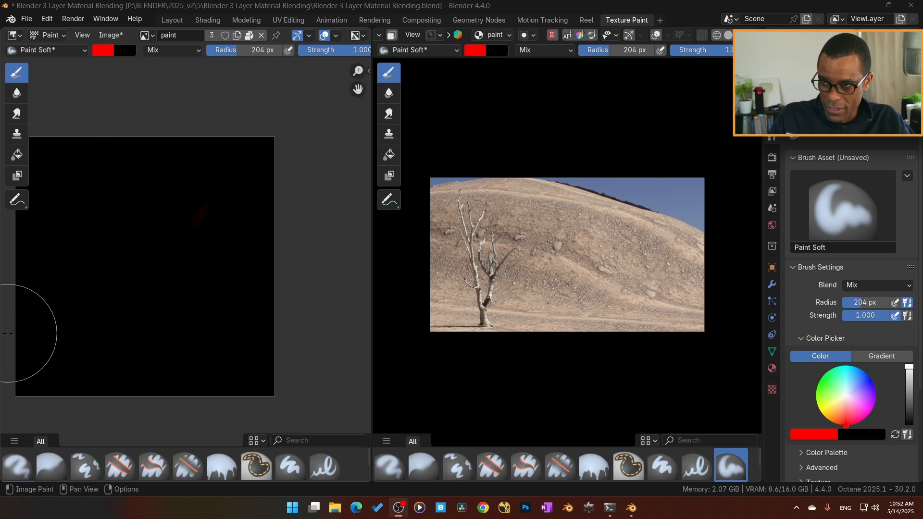
{"action": "mouse_move", "coordinate": [190, 320]}
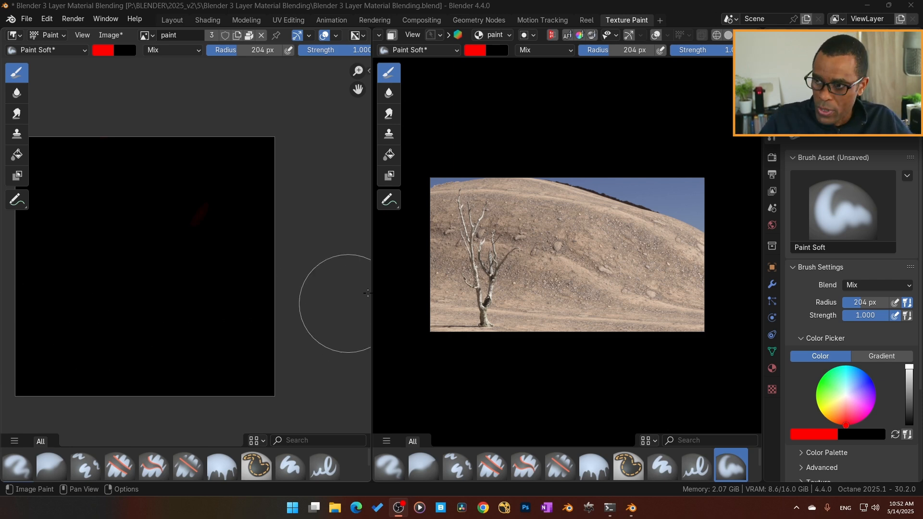
{"action": "mouse_move", "coordinate": [518, 241]}
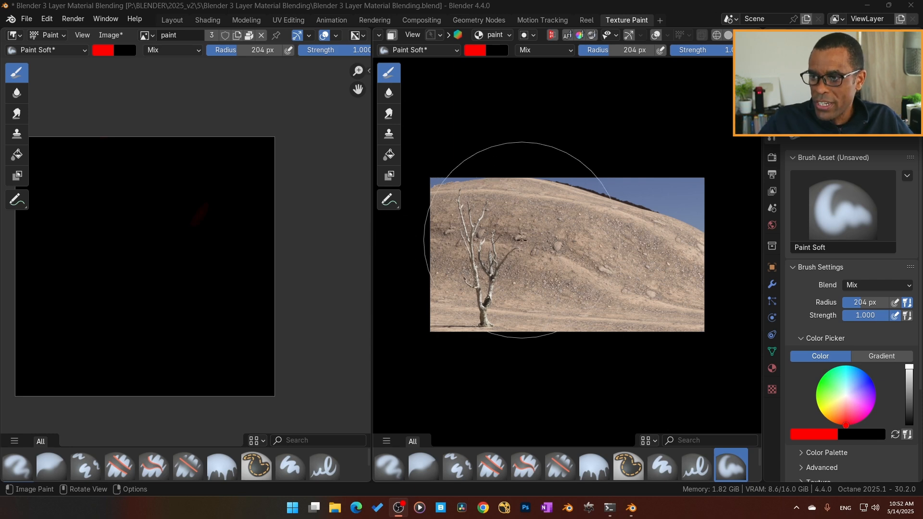
{"action": "mouse_move", "coordinate": [570, 252]}
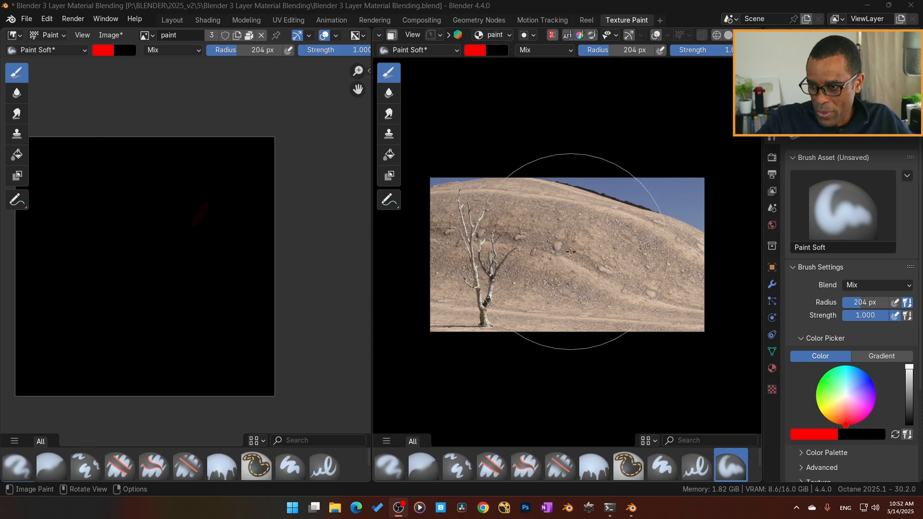
{"action": "mouse_move", "coordinate": [471, 235]}
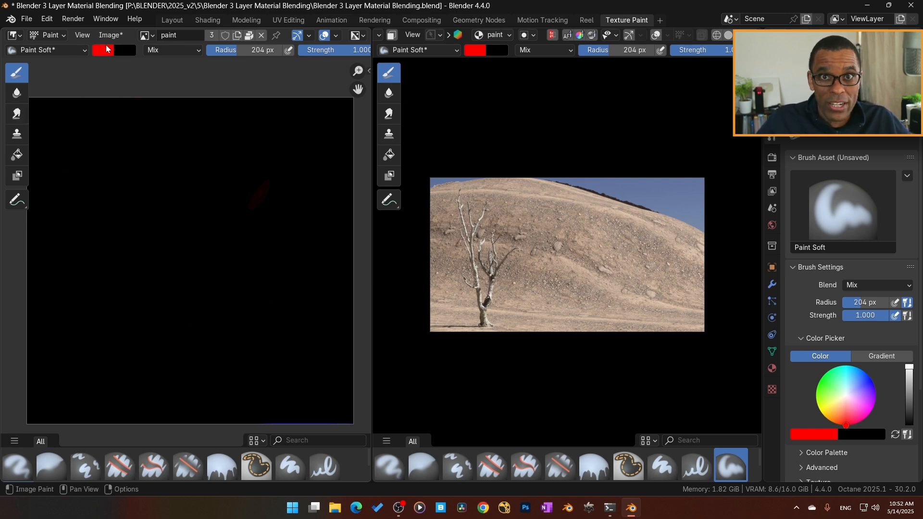
Set the brush colour to pure blue in the colour picker.
{"action": "left_click", "coordinate": [111, 50]}
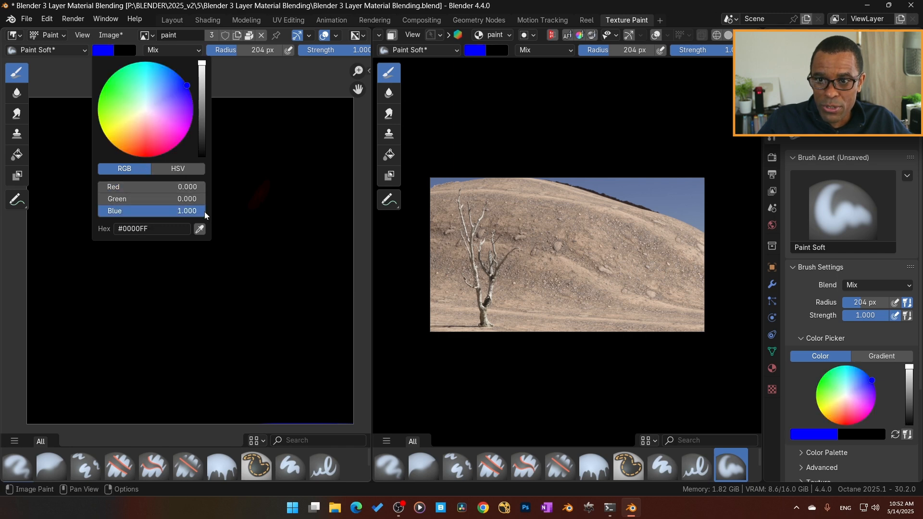
{"action": "left_click", "coordinate": [211, 277]}
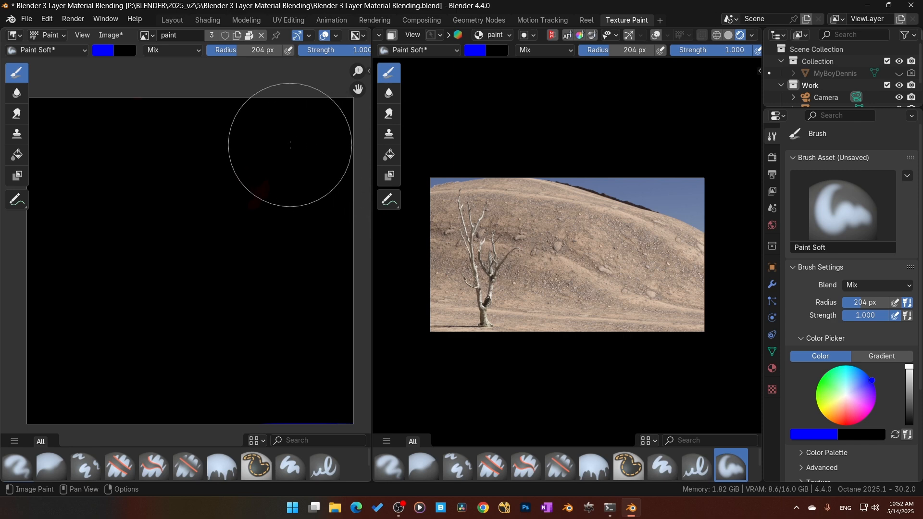
{"action": "mouse_move", "coordinate": [289, 337]}
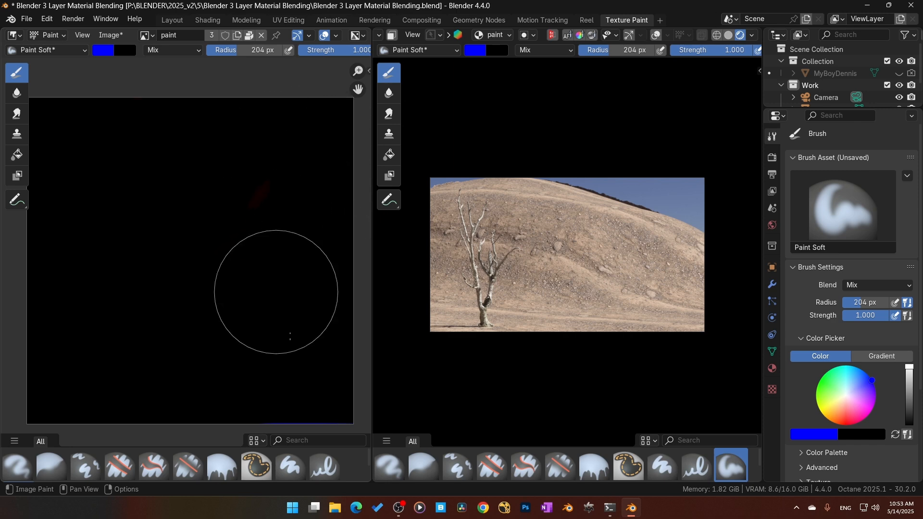
{"action": "mouse_move", "coordinate": [191, 211]}
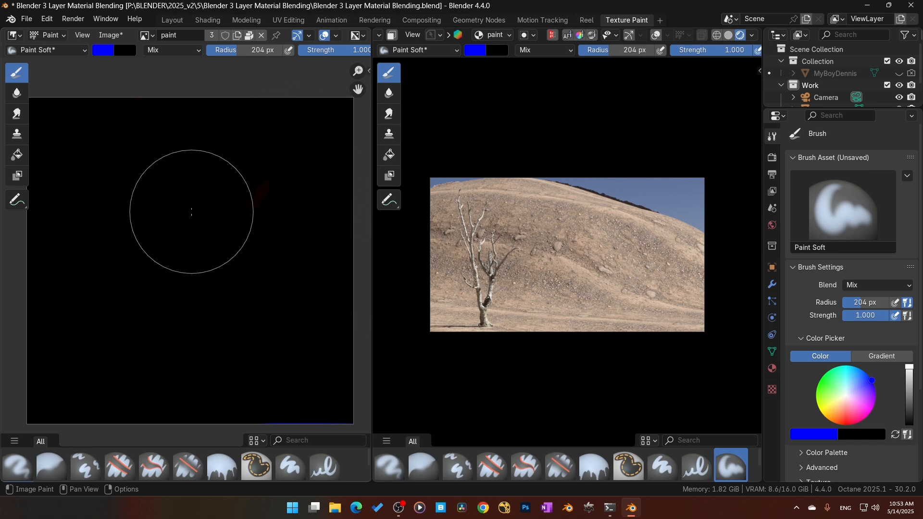
{"action": "mouse_move", "coordinate": [163, 178]}
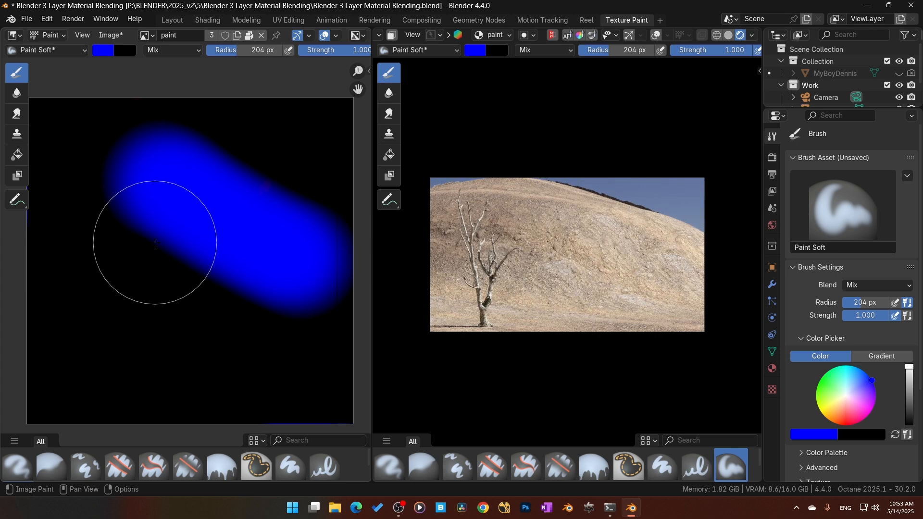
{"action": "mouse_move", "coordinate": [664, 265]}
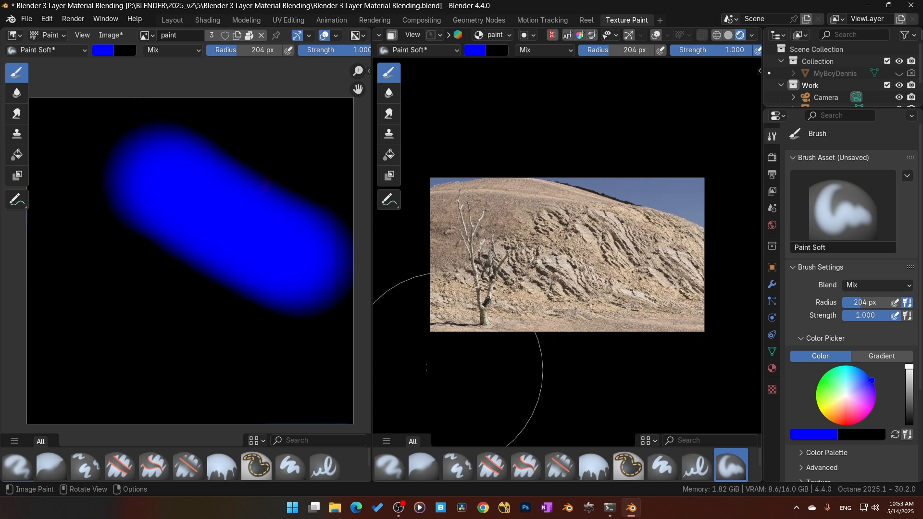
{"action": "mouse_move", "coordinate": [130, 358]}
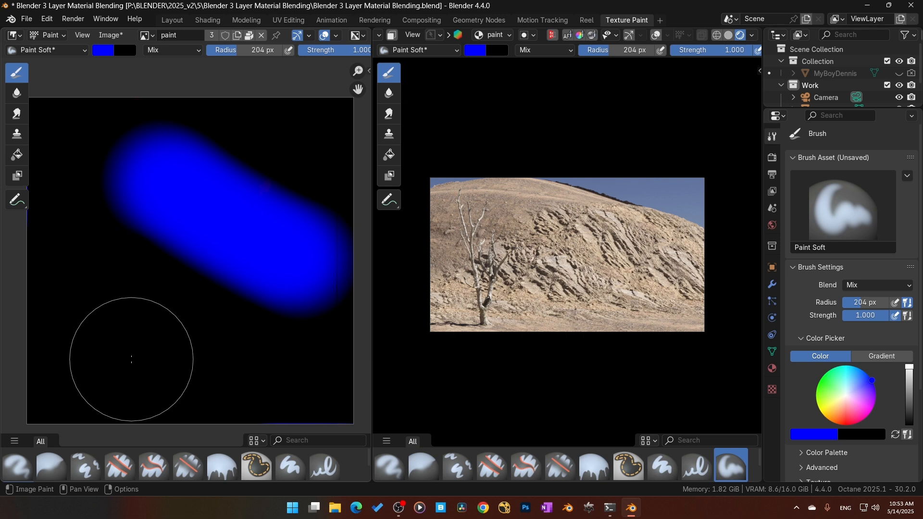
{"action": "mouse_move", "coordinate": [154, 239]}
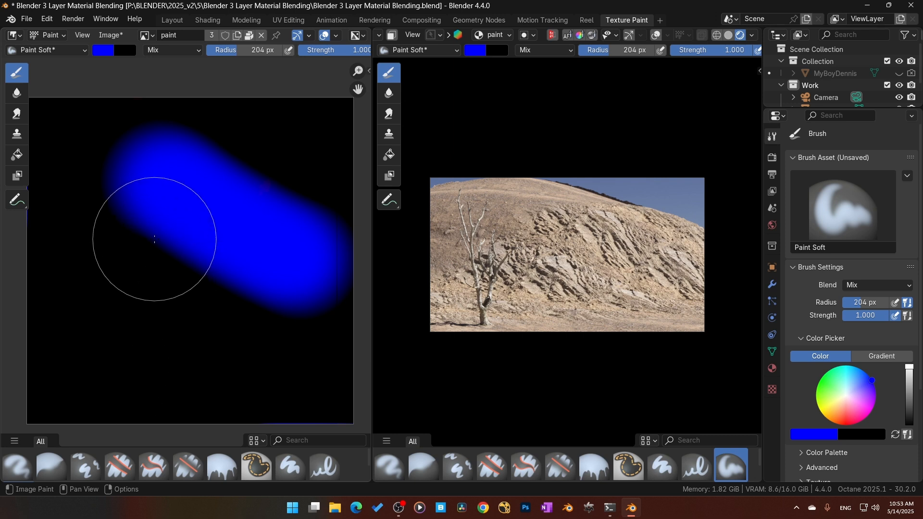
{"action": "mouse_move", "coordinate": [195, 230]}
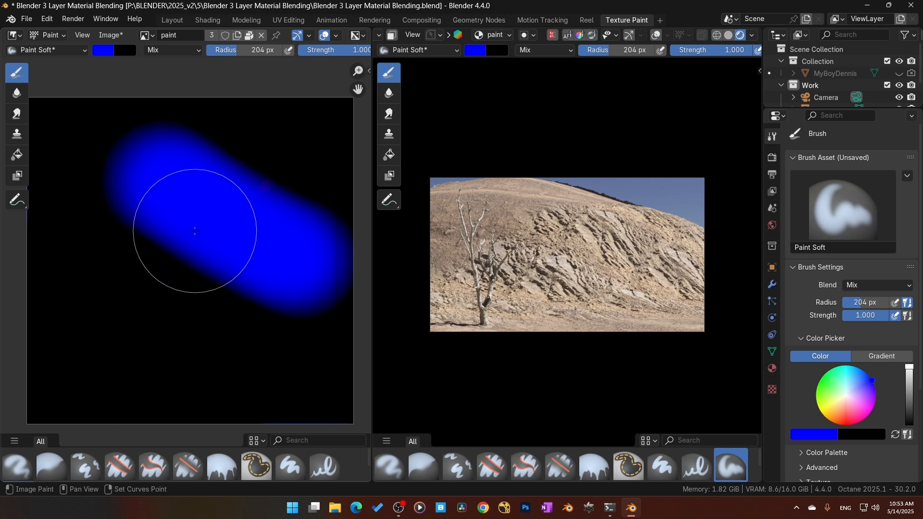
{"action": "mouse_move", "coordinate": [241, 111]}
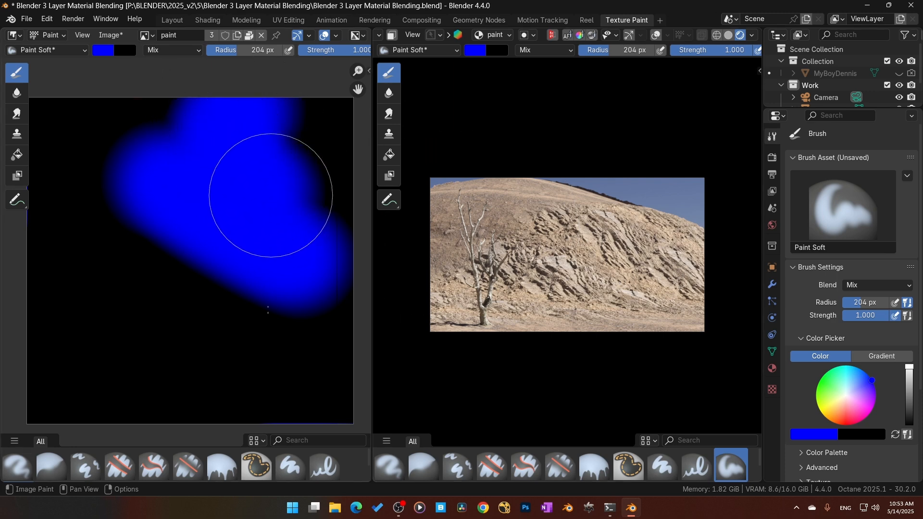
{"action": "mouse_move", "coordinate": [245, 288]}
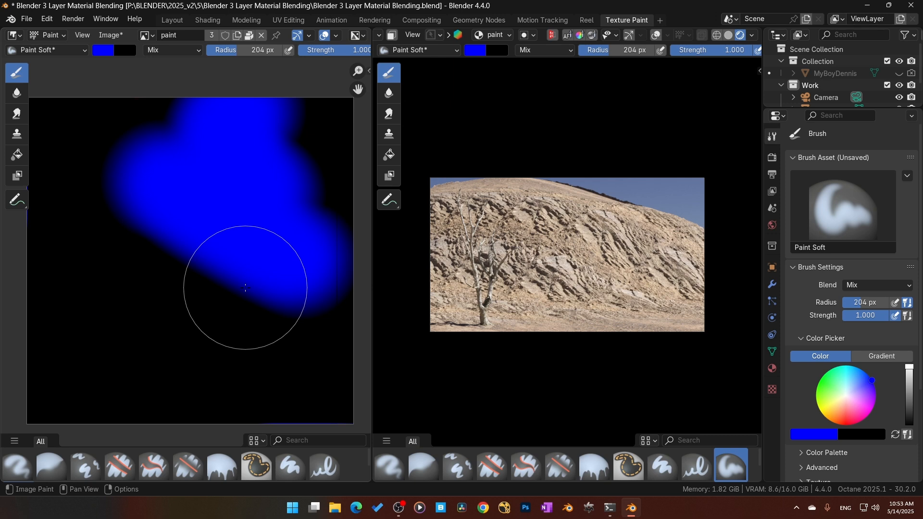
Enable the plane's Subdivision modifier display in the viewport.
{"action": "left_click", "coordinate": [772, 285]}
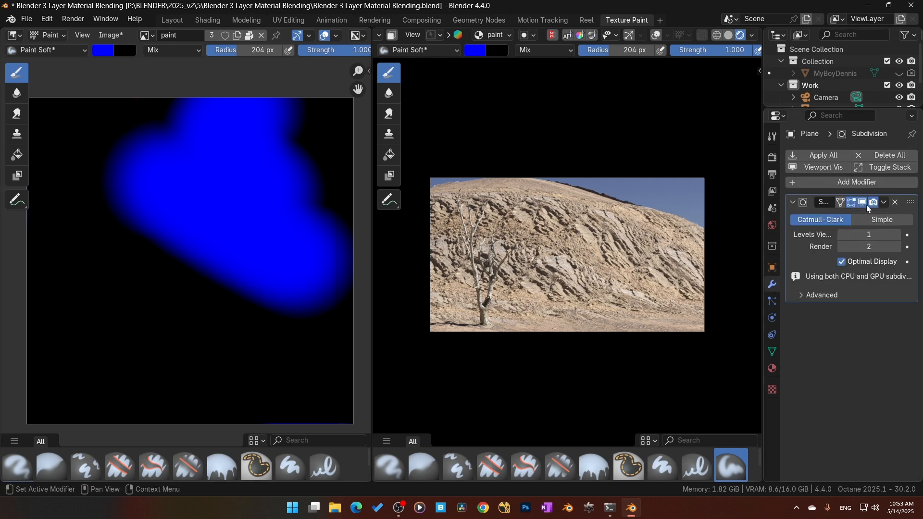
{"action": "mouse_move", "coordinate": [830, 317]}
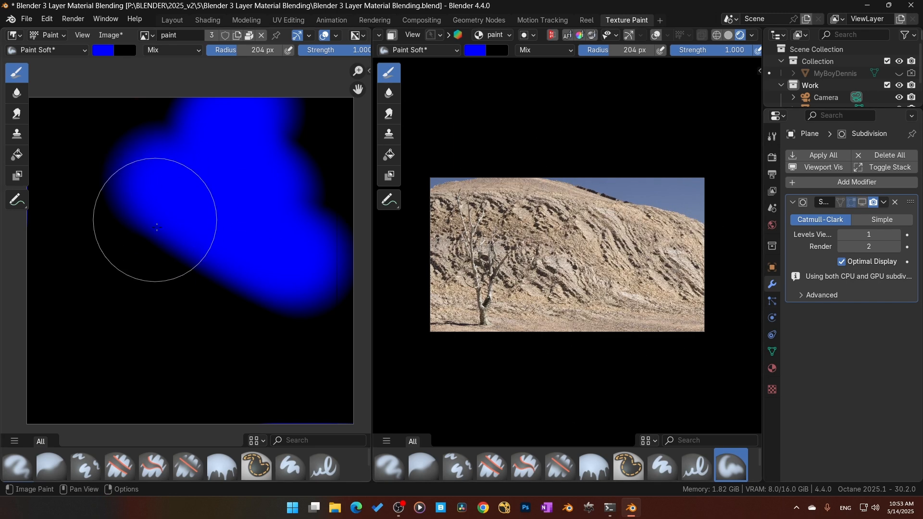
{"action": "mouse_move", "coordinate": [250, 145]}
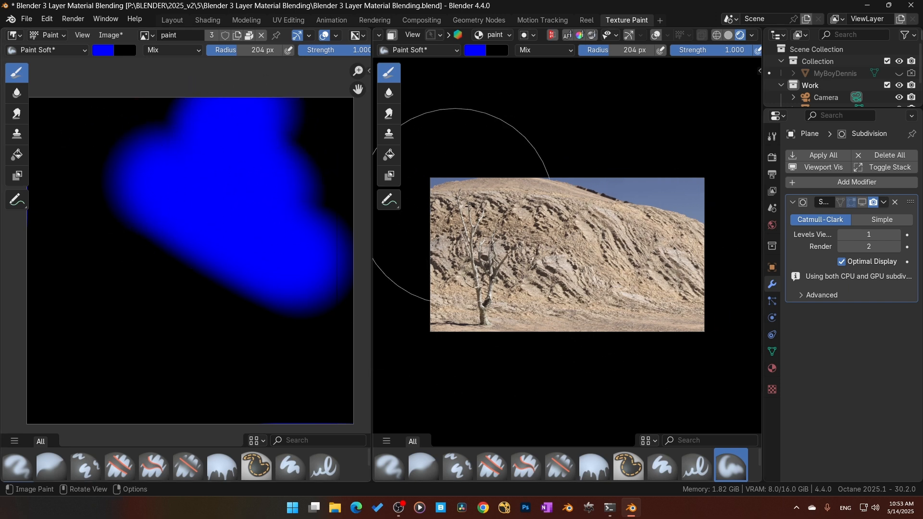
{"action": "mouse_move", "coordinate": [571, 238]}
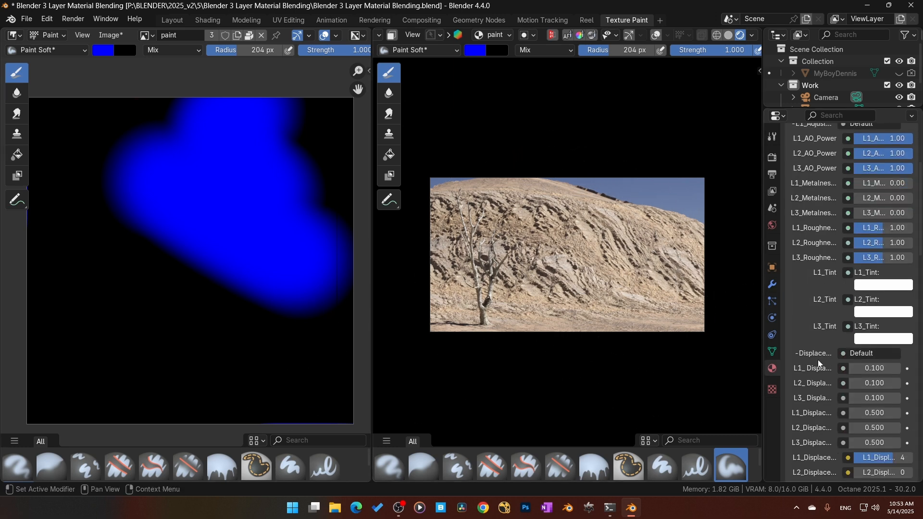
Set the third rock layer's tiling value to 2.5.
{"action": "scroll", "scroll_direction": "down", "scroll_amount": 3}
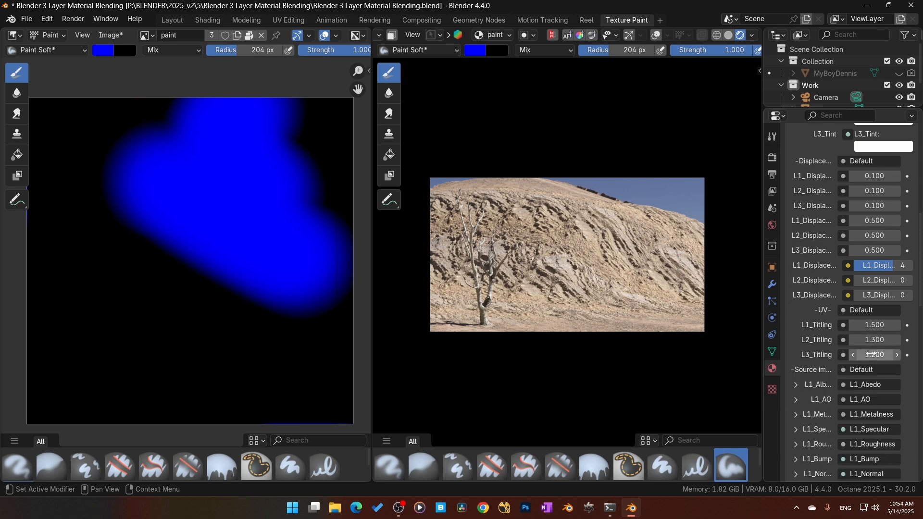
{"action": "double_click", "coordinate": [873, 355]}
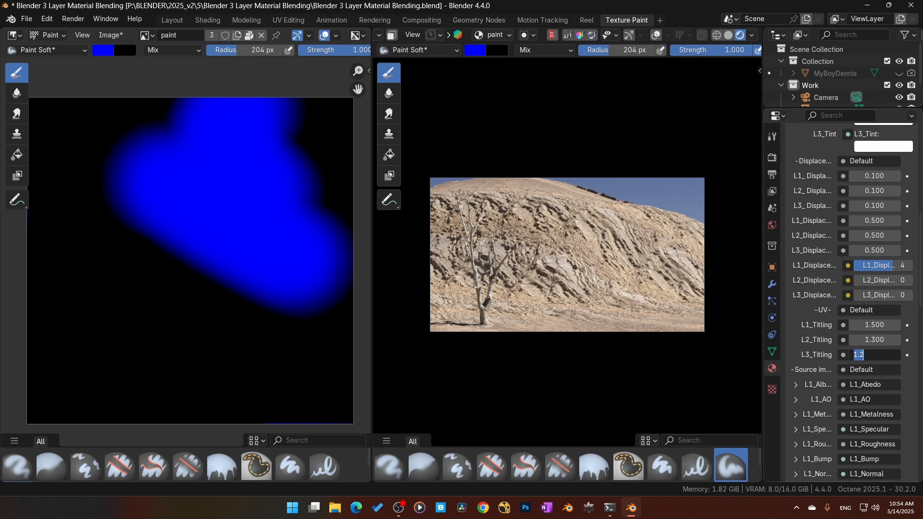
{"action": "type", "text": "2.500"}
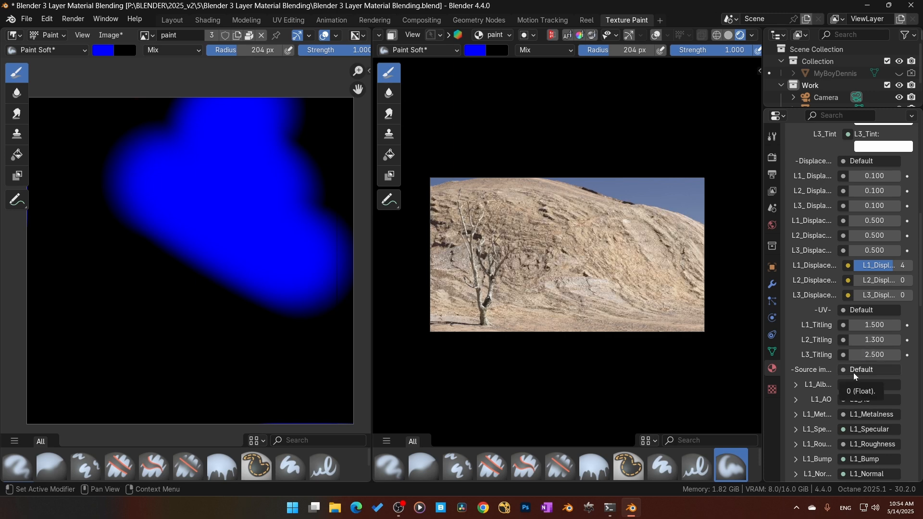
{"action": "mouse_move", "coordinate": [586, 274]}
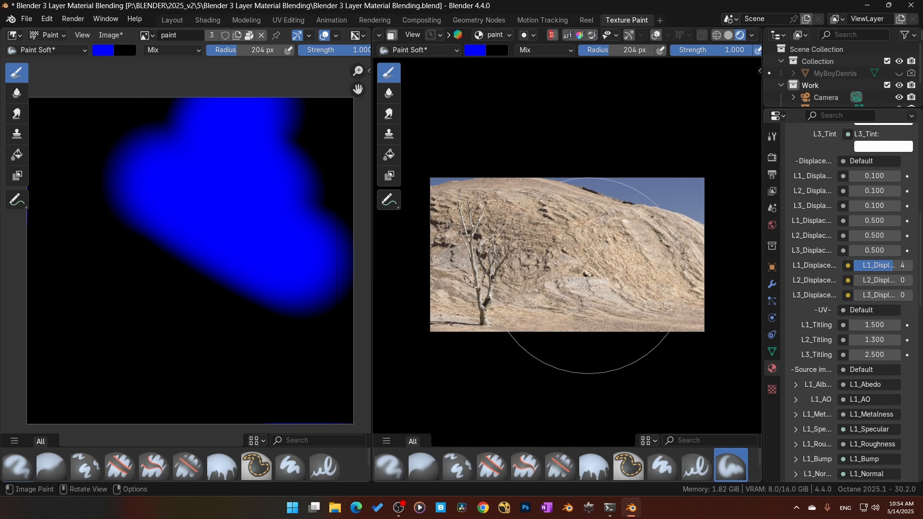
{"action": "mouse_move", "coordinate": [888, 365]}
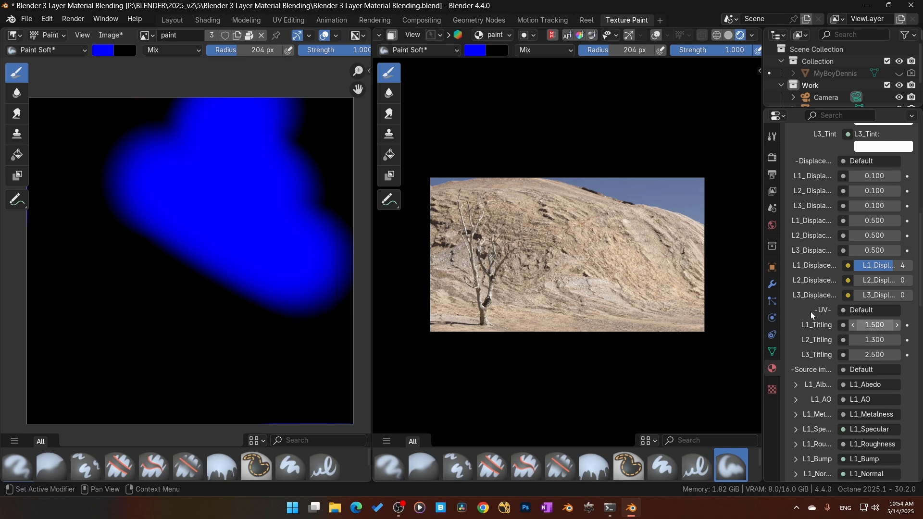
{"action": "mouse_move", "coordinate": [582, 252]}
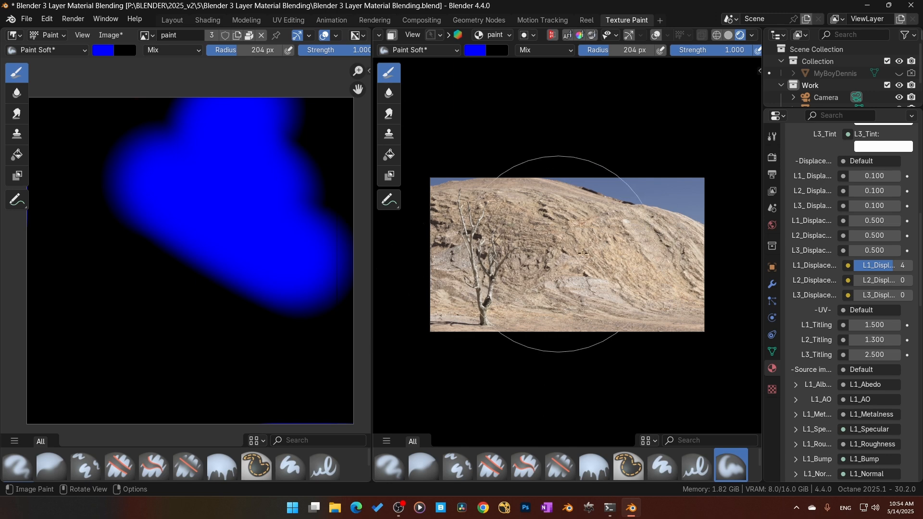
{"action": "mouse_move", "coordinate": [685, 282]}
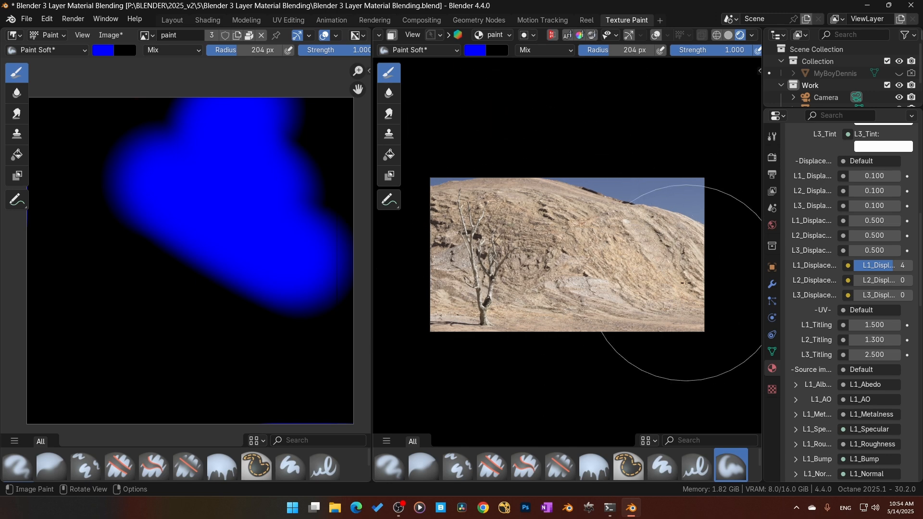
Switch the brush colour to green and shrink its radius to 125 px.
{"action": "left_click", "coordinate": [103, 50]}
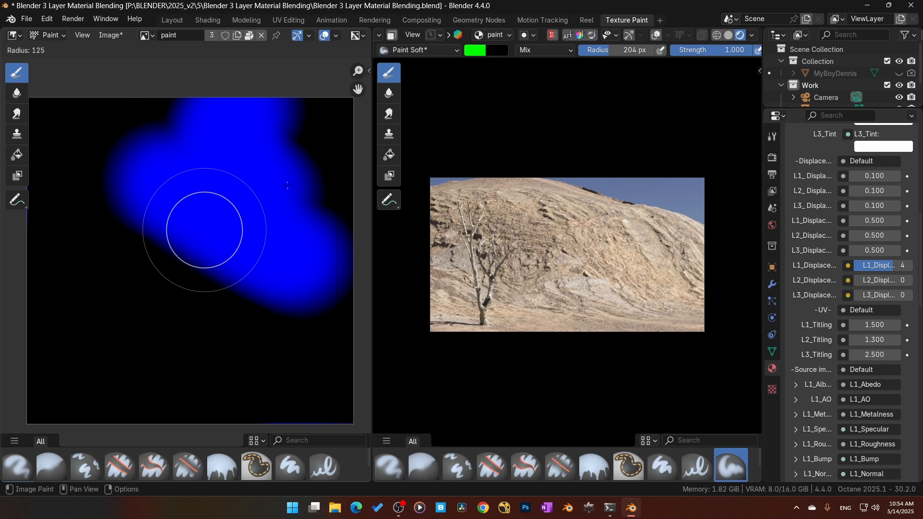
{"action": "left_click", "coordinate": [287, 187]}
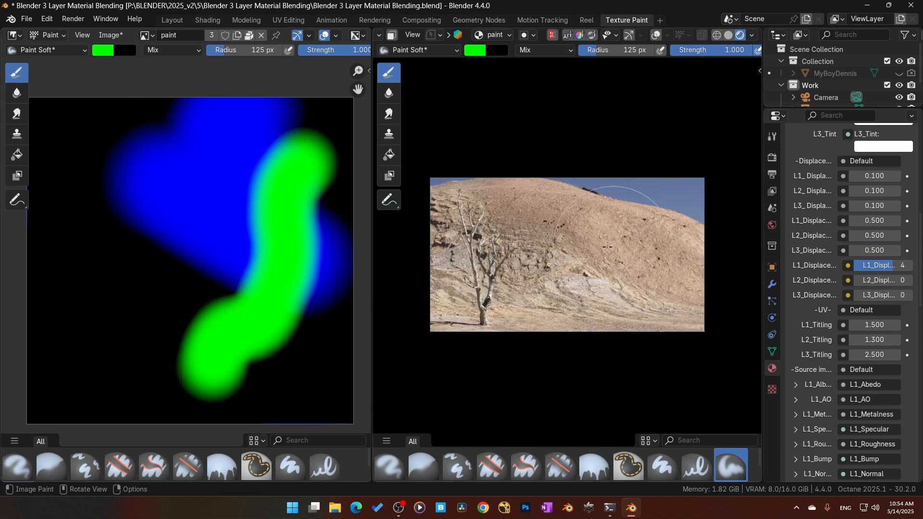
{"action": "mouse_move", "coordinate": [247, 206]}
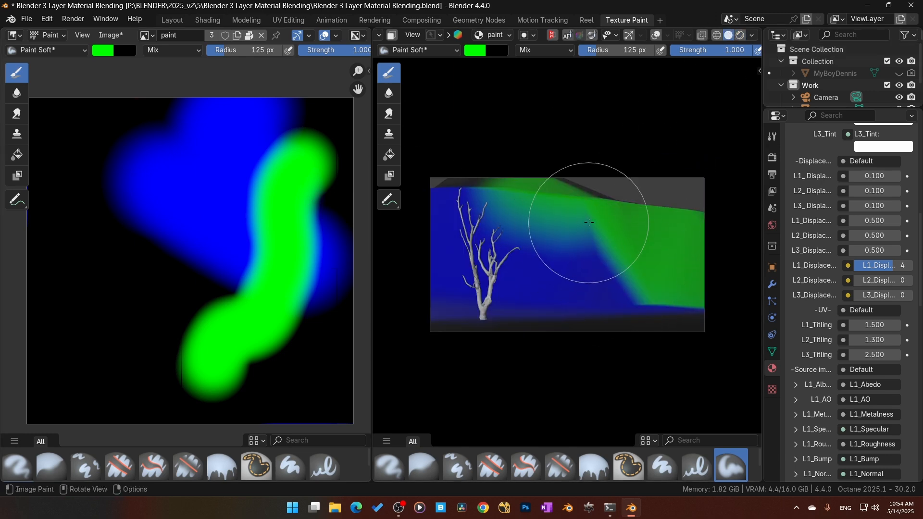
{"action": "mouse_move", "coordinate": [269, 222]}
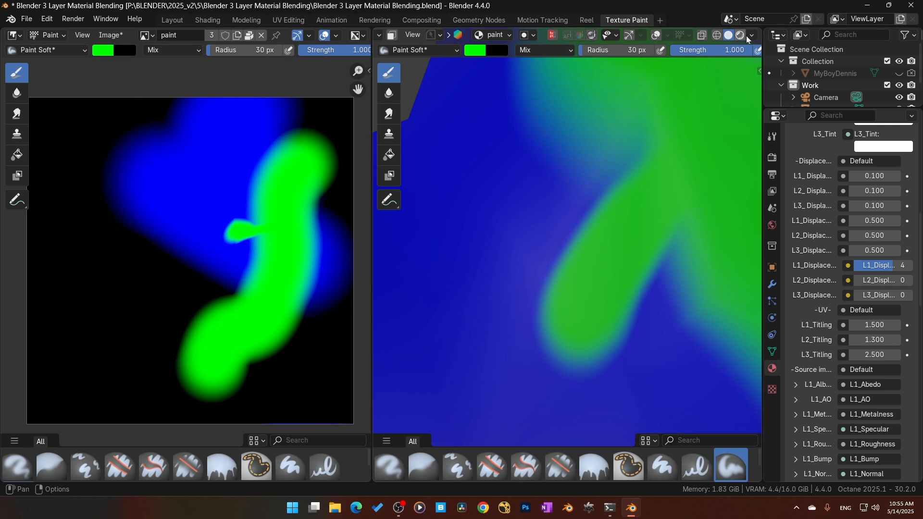
{"action": "mouse_move", "coordinate": [525, 260]}
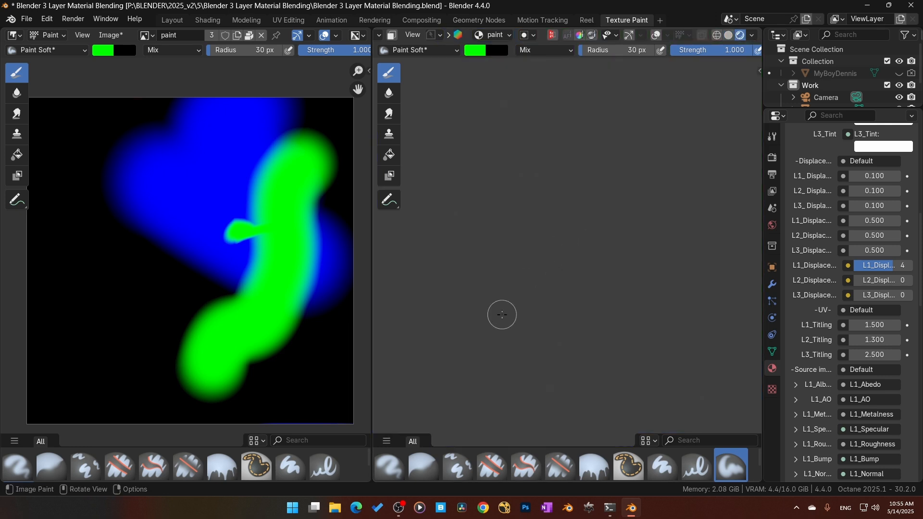
{"action": "mouse_move", "coordinate": [415, 271]}
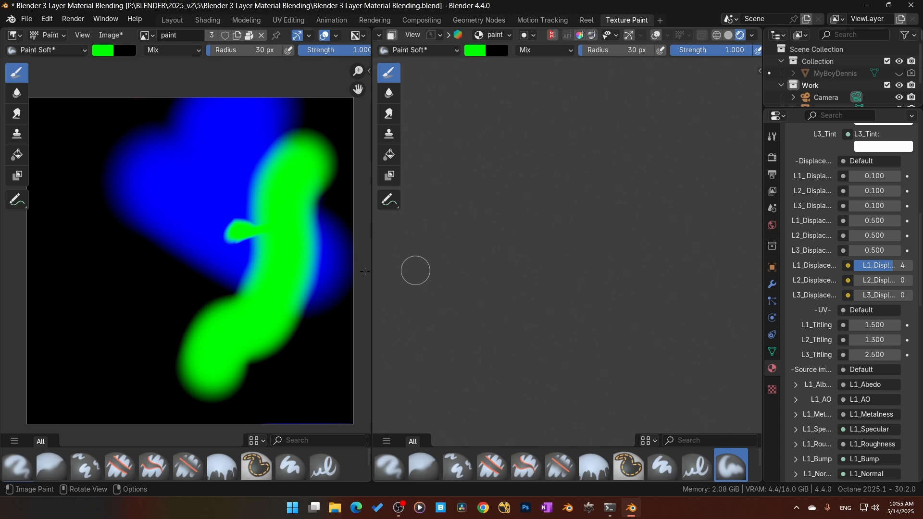
{"action": "mouse_move", "coordinate": [245, 283]}
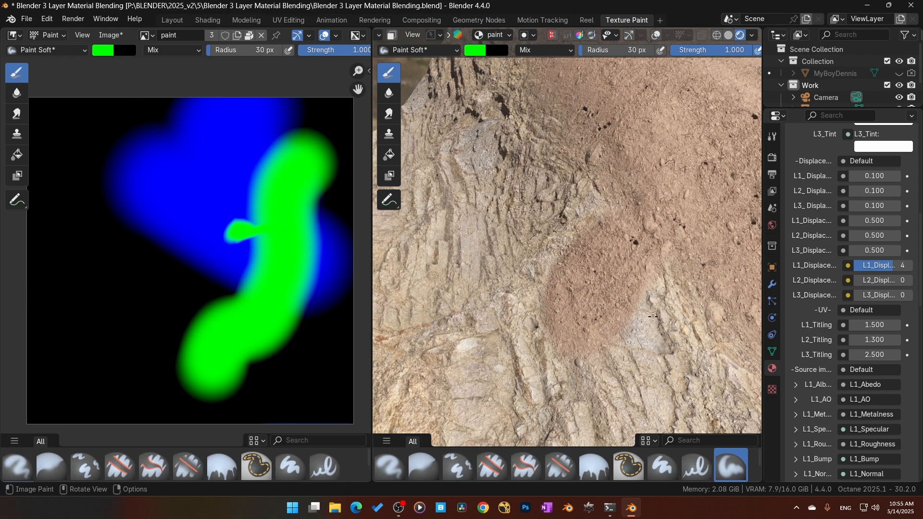
{"action": "mouse_move", "coordinate": [629, 323]}
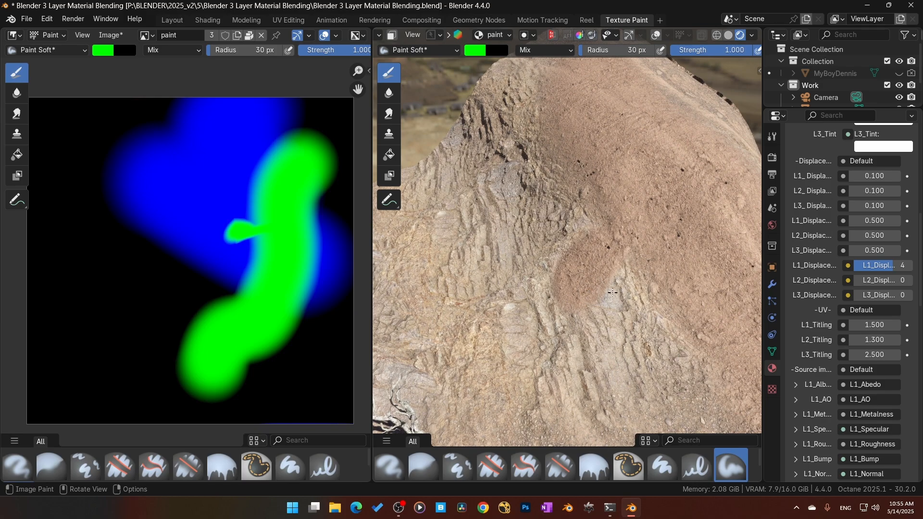
{"action": "mouse_move", "coordinate": [609, 292]}
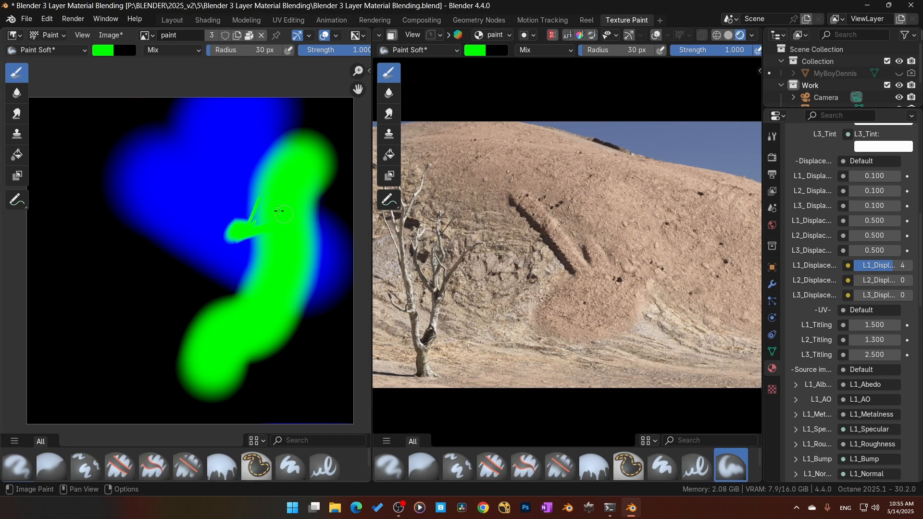
{"action": "mouse_move", "coordinate": [250, 218]}
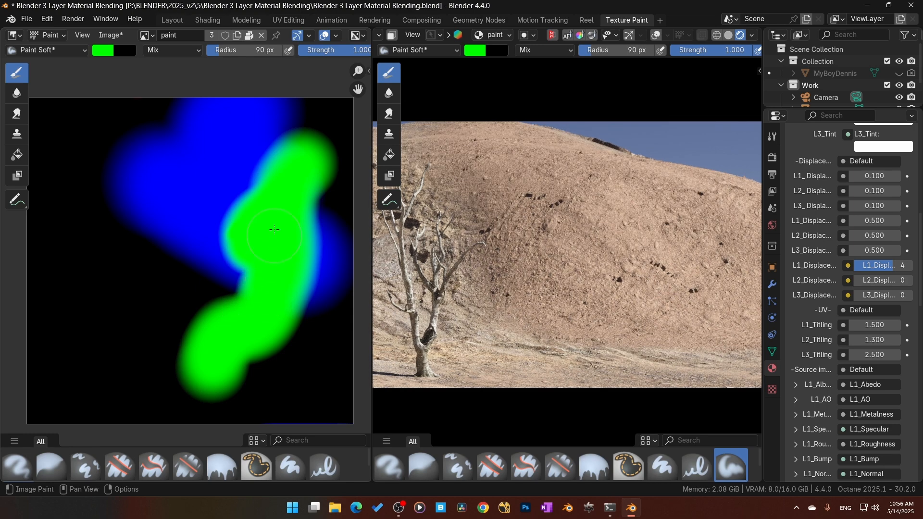
{"action": "mouse_move", "coordinate": [243, 277]}
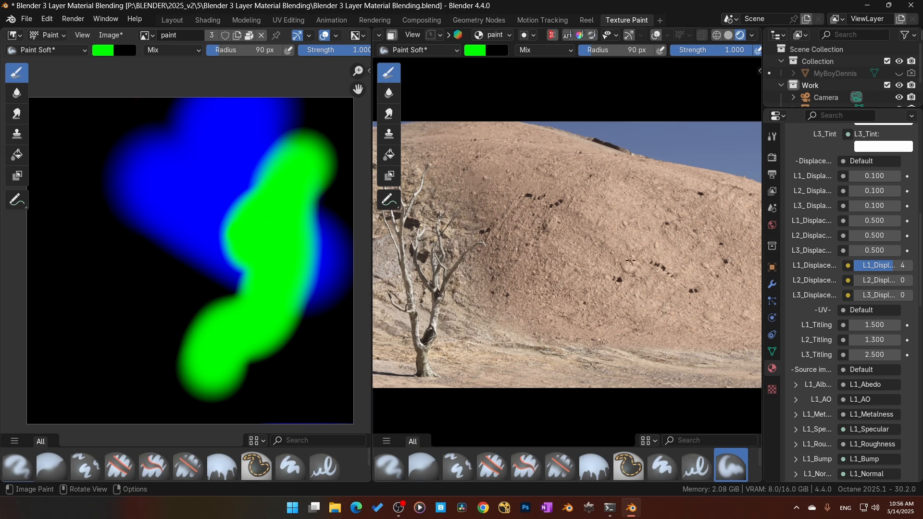
{"action": "mouse_move", "coordinate": [647, 255]}
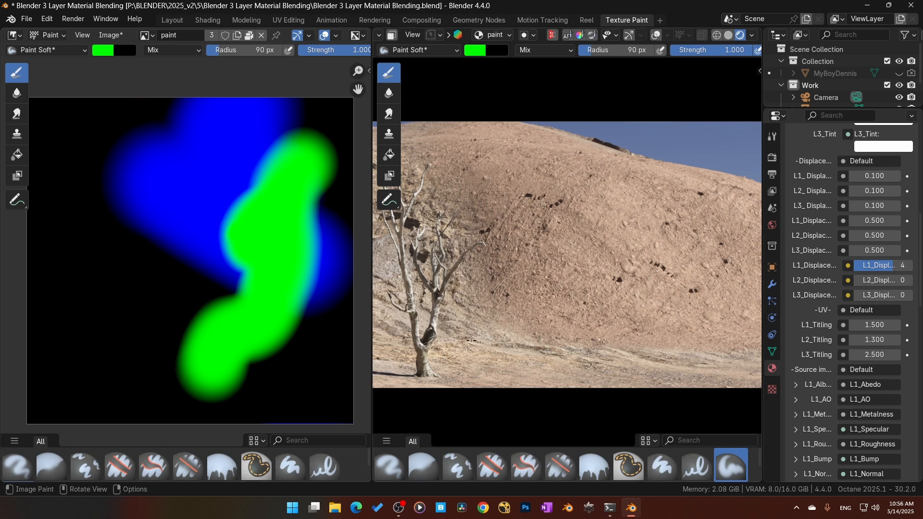
{"action": "mouse_move", "coordinate": [186, 84]}
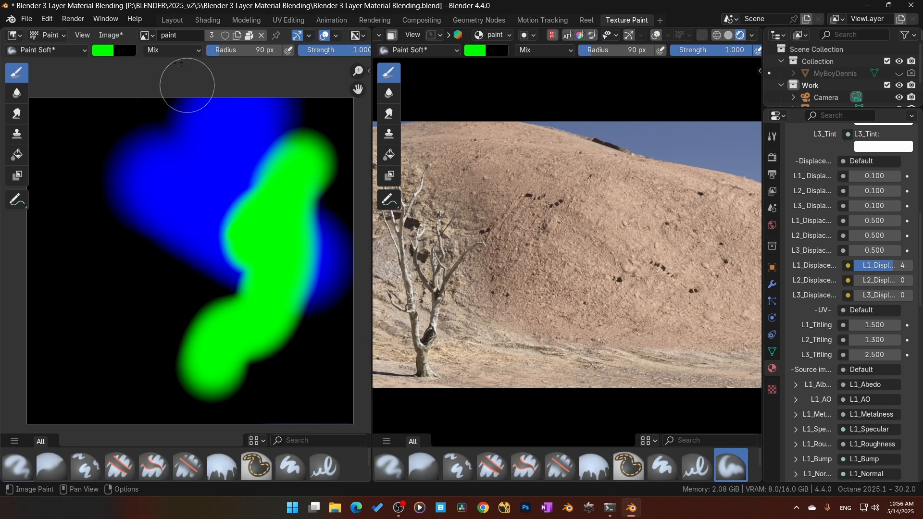
Switch to the Shading workspace after widening the green stroke.
{"action": "left_click", "coordinate": [208, 20]}
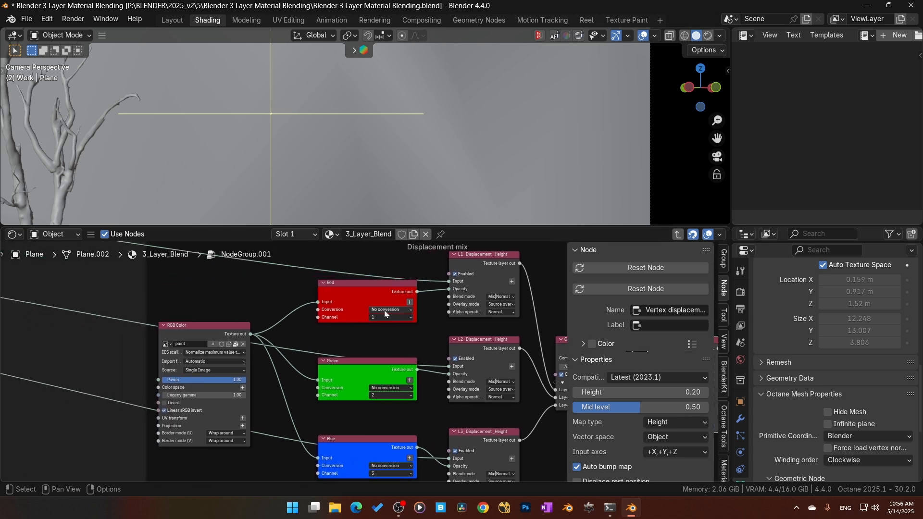
Scroll the Node Editor to the RGB mask channel nodes.
{"action": "scroll", "scroll_direction": "down", "scroll_amount": 3}
{"action": "type", "text": "0"}
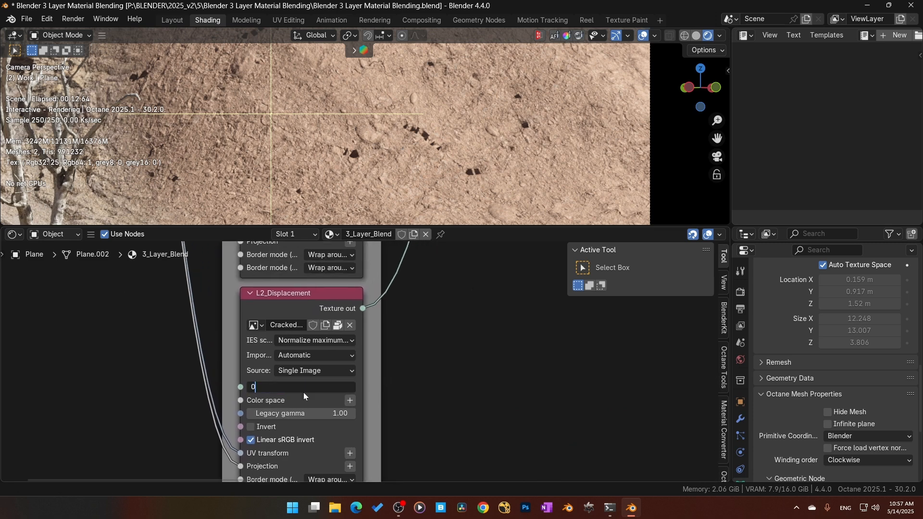
Commit L2_Displacement power 0, then set it back to 1.
{"action": "key", "text": "Return"}
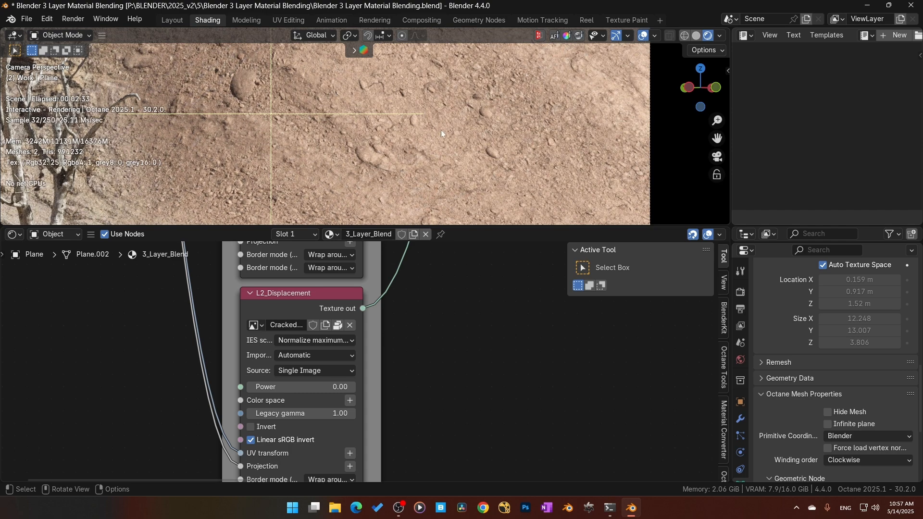
{"action": "mouse_move", "coordinate": [485, 154]}
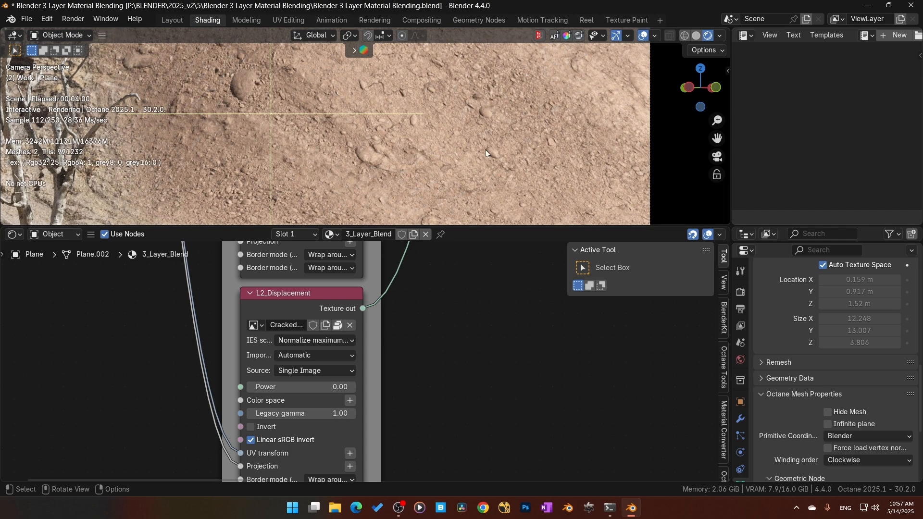
{"action": "double_click", "coordinate": [294, 386]}
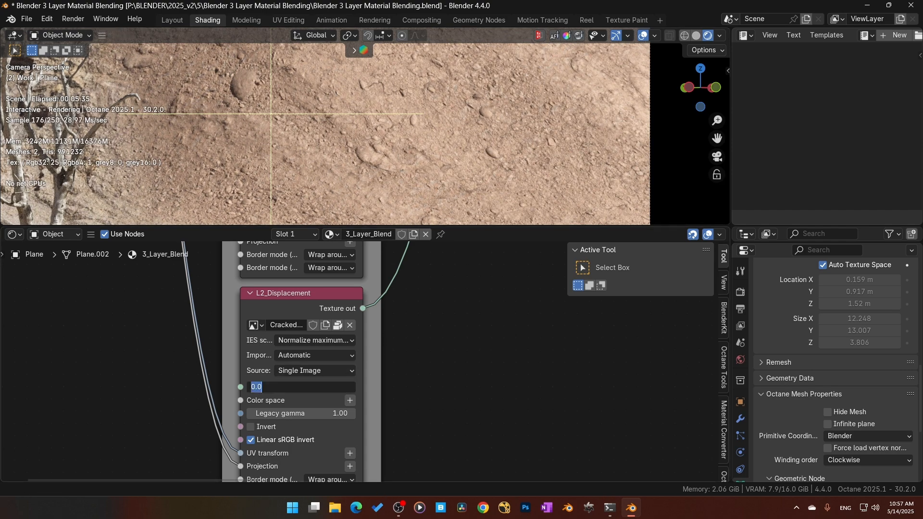
{"action": "type", "text": "1"}
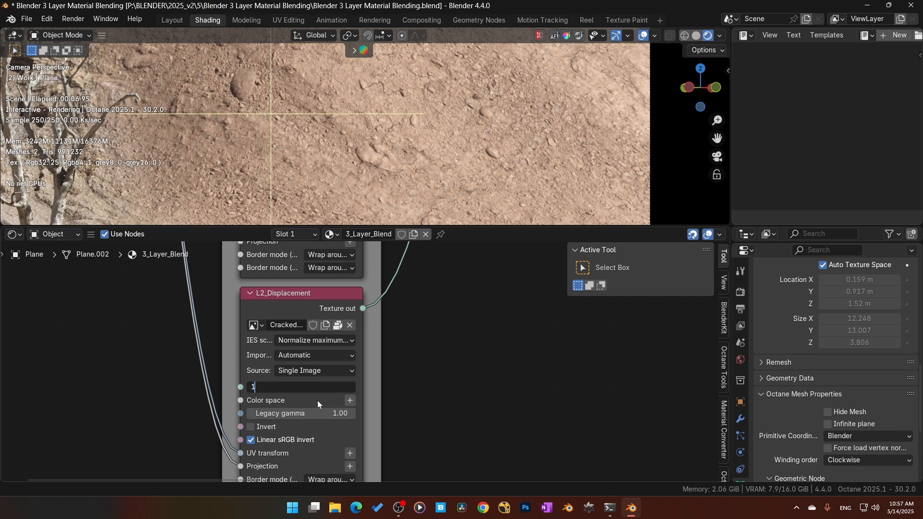
{"action": "key", "text": "Return"}
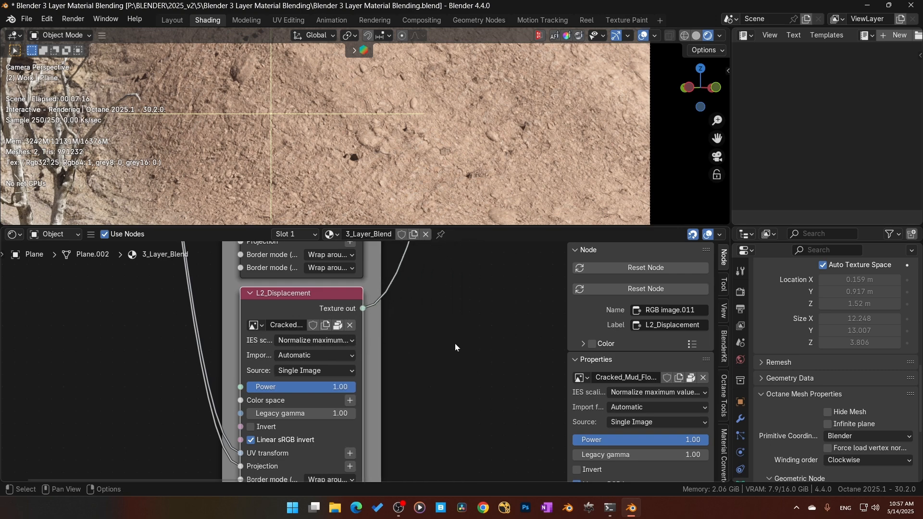
{"action": "mouse_move", "coordinate": [496, 178]}
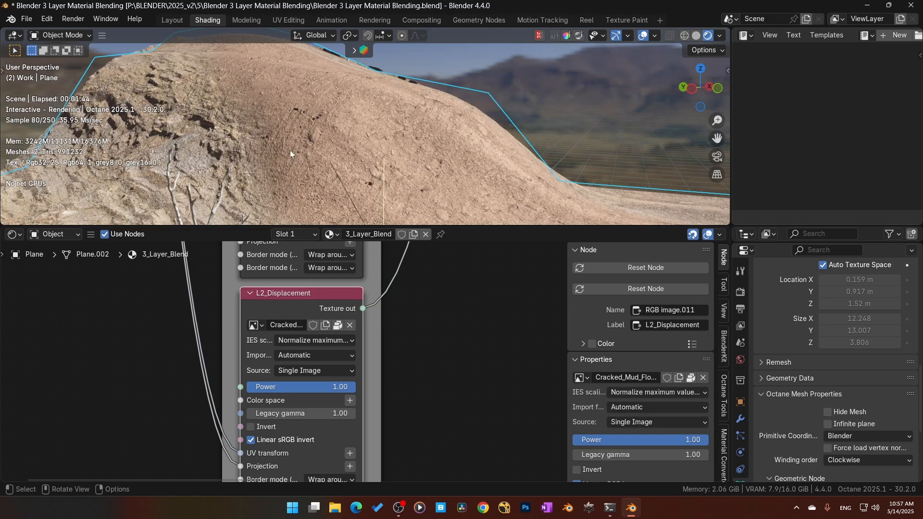
{"action": "mouse_move", "coordinate": [562, 54]}
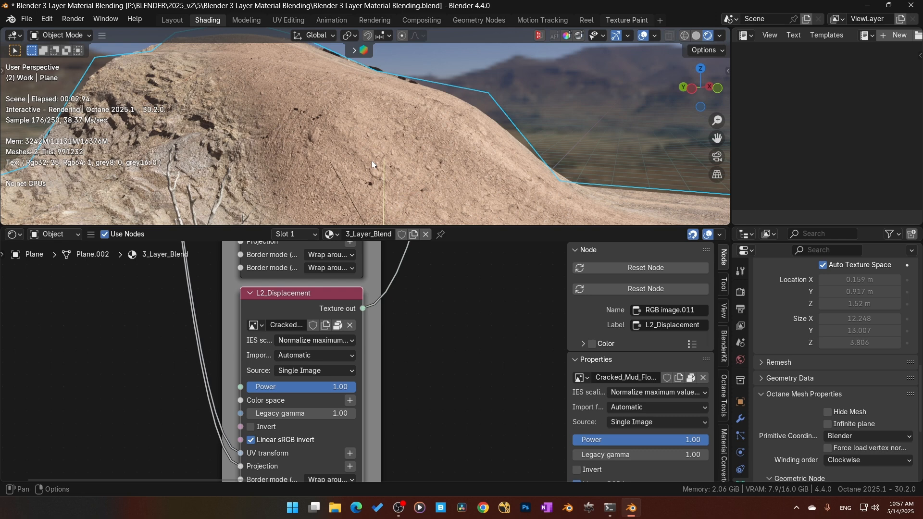
Return to Texture Paint and change the brush colour for more mask strokes.
{"action": "left_click", "coordinate": [626, 20]}
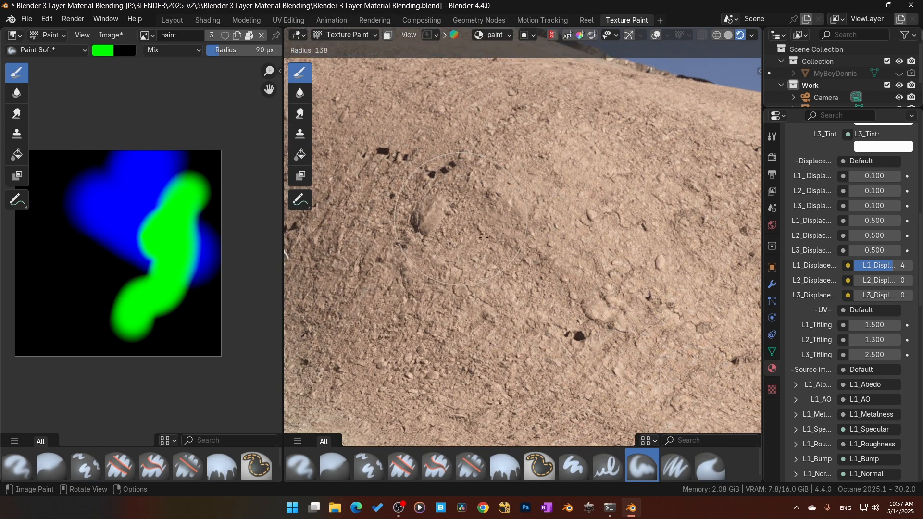
{"action": "mouse_move", "coordinate": [465, 215]}
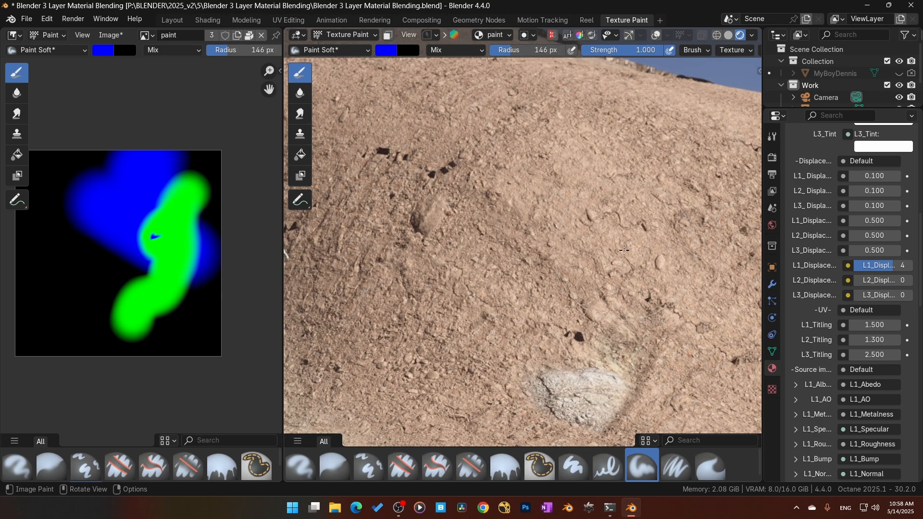
{"action": "mouse_move", "coordinate": [501, 369]}
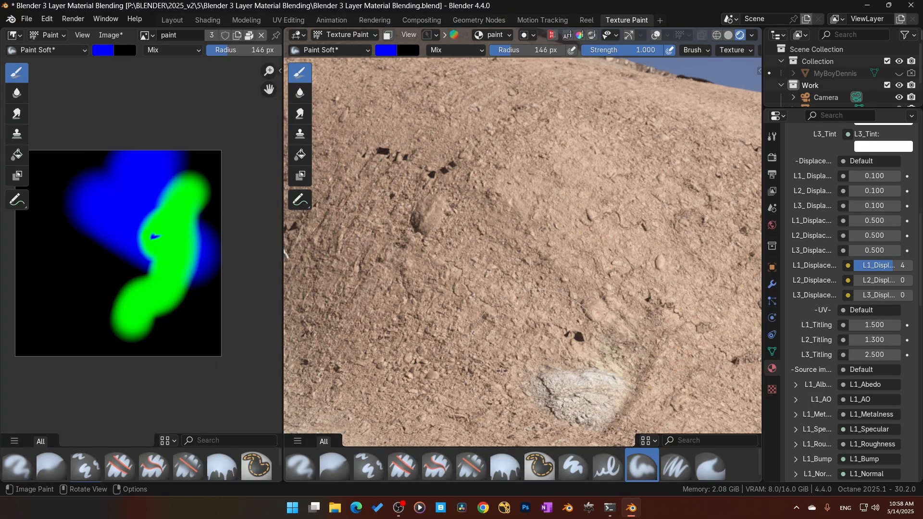
{"action": "mouse_move", "coordinate": [502, 368]}
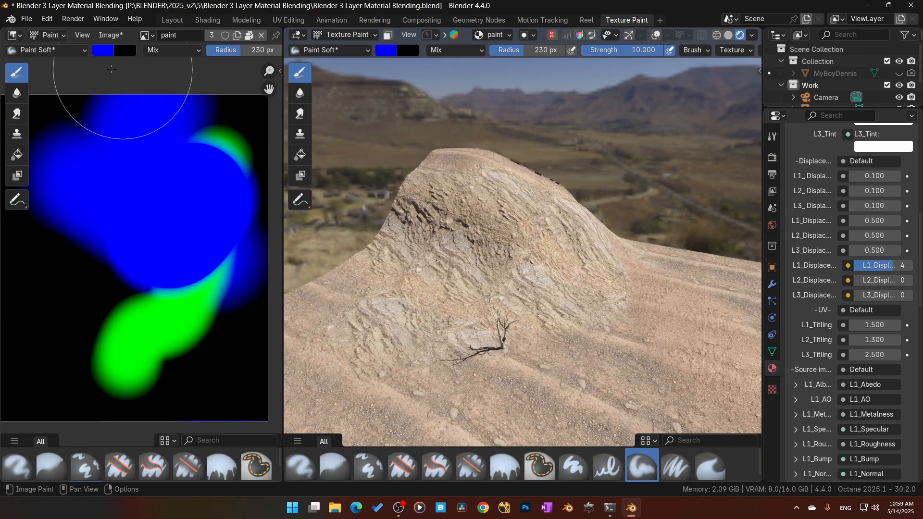
{"action": "left_click", "coordinate": [105, 50]}
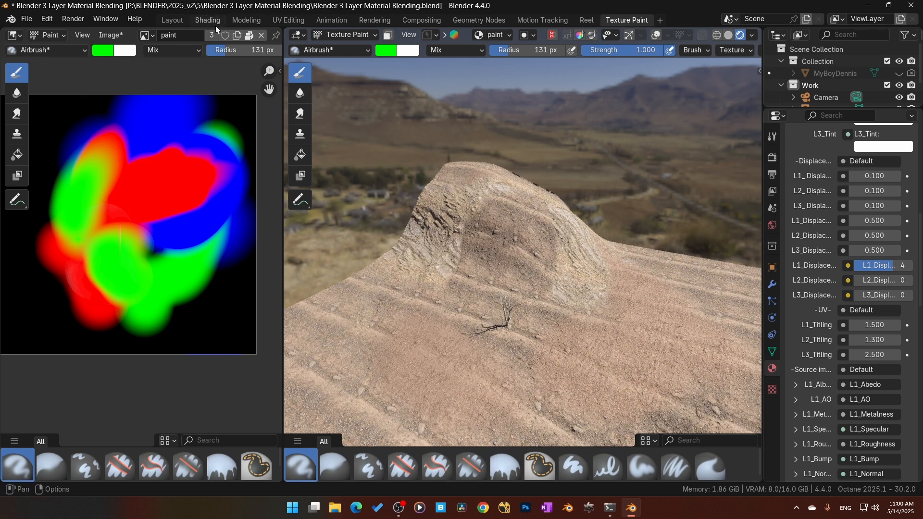
{"action": "mouse_move", "coordinate": [420, 387]}
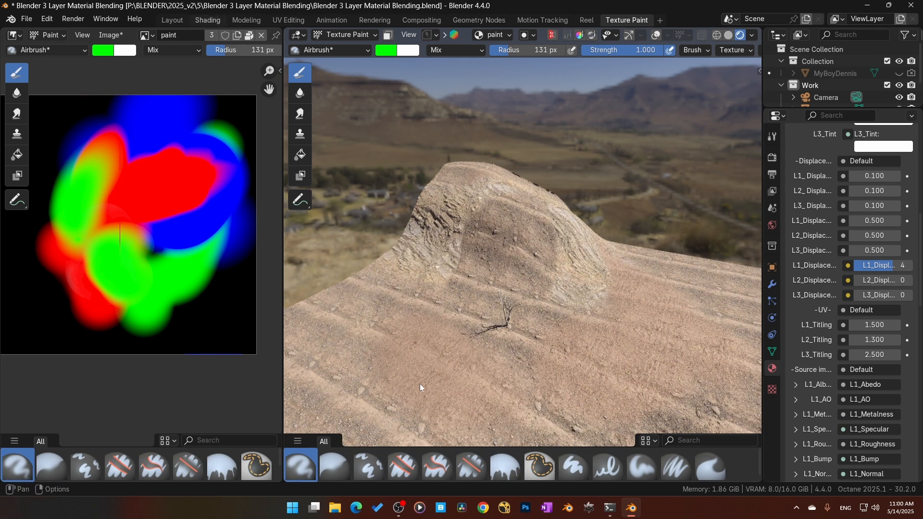
Inspect the displacement node group in Shading, then return to Texture Paint.
{"action": "left_click", "coordinate": [207, 19]}
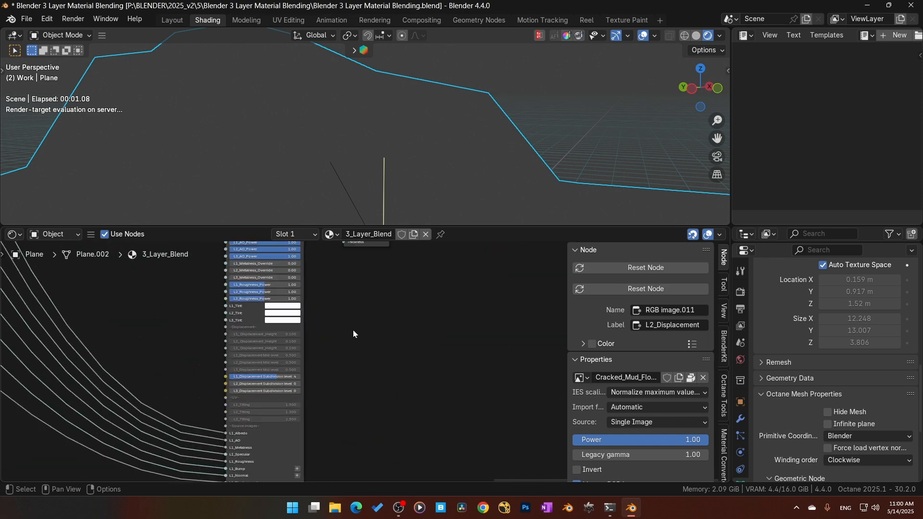
{"action": "left_click", "coordinate": [276, 298]}
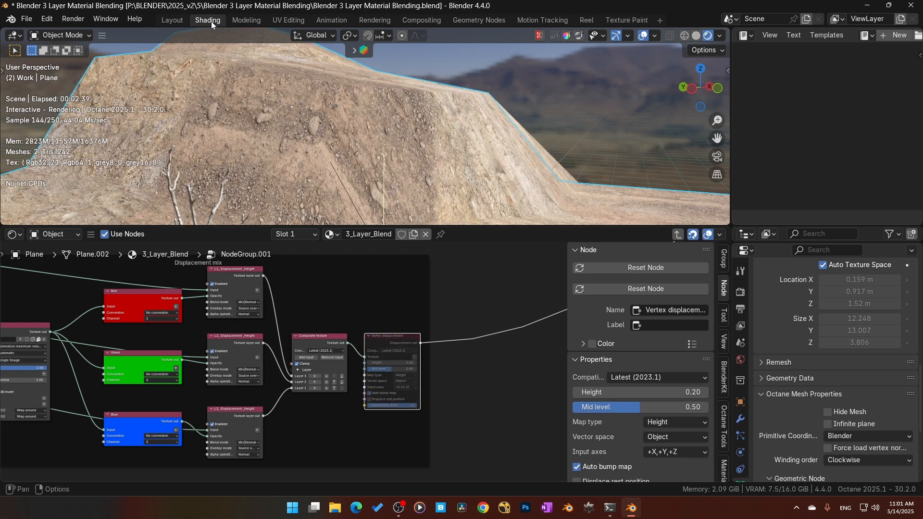
{"action": "mouse_move", "coordinate": [405, 195]}
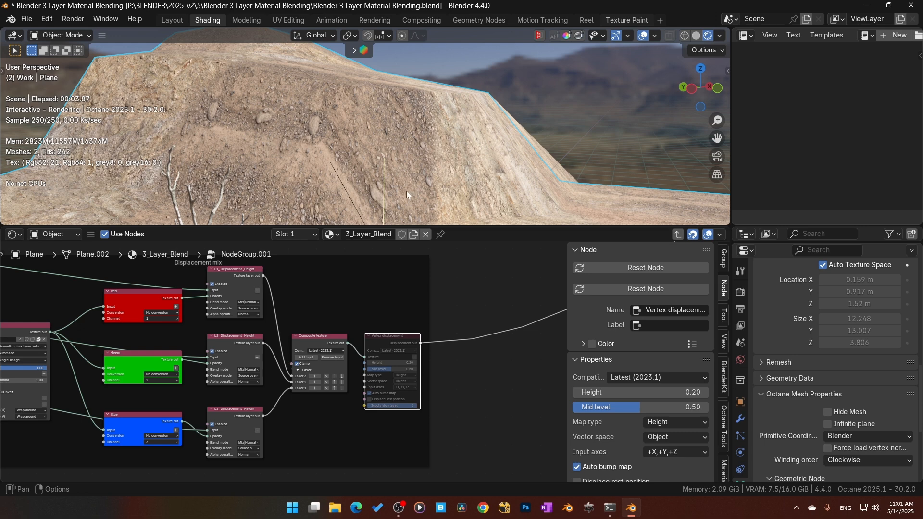
{"action": "left_click", "coordinate": [626, 20]}
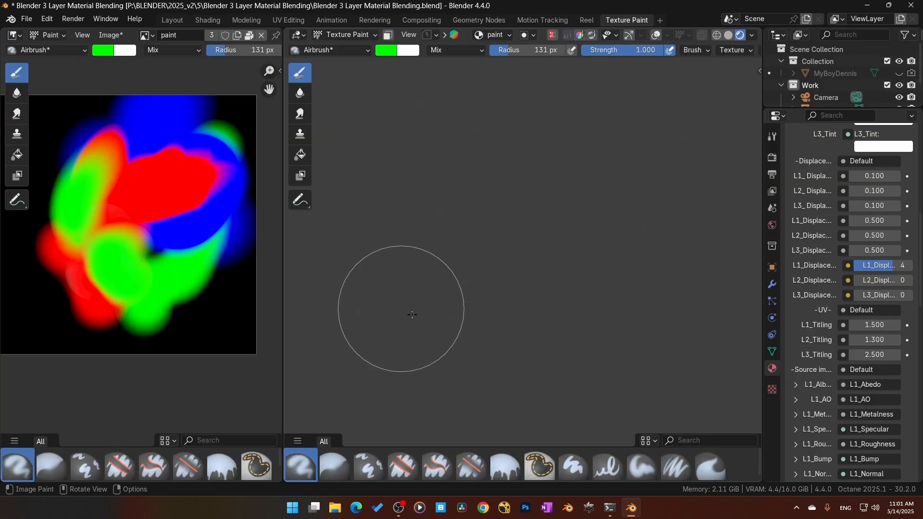
{"action": "mouse_move", "coordinate": [413, 317]}
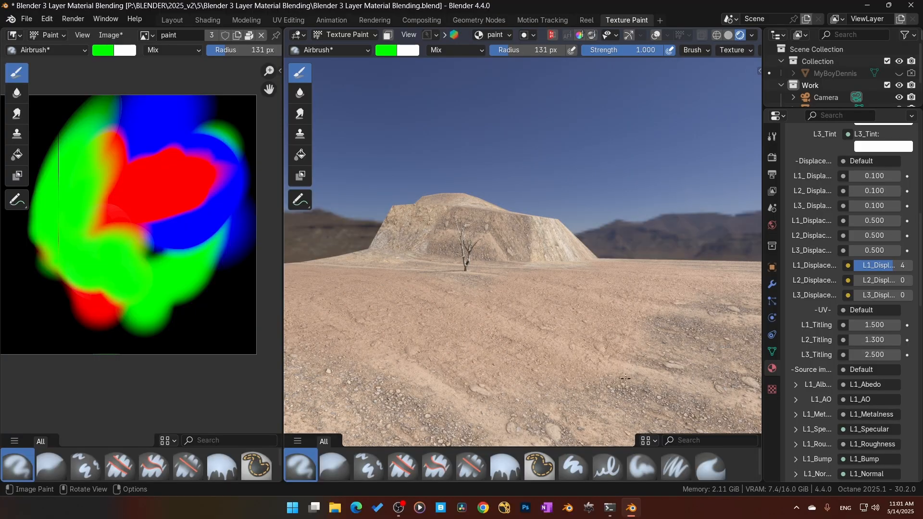
{"action": "mouse_move", "coordinate": [671, 227]}
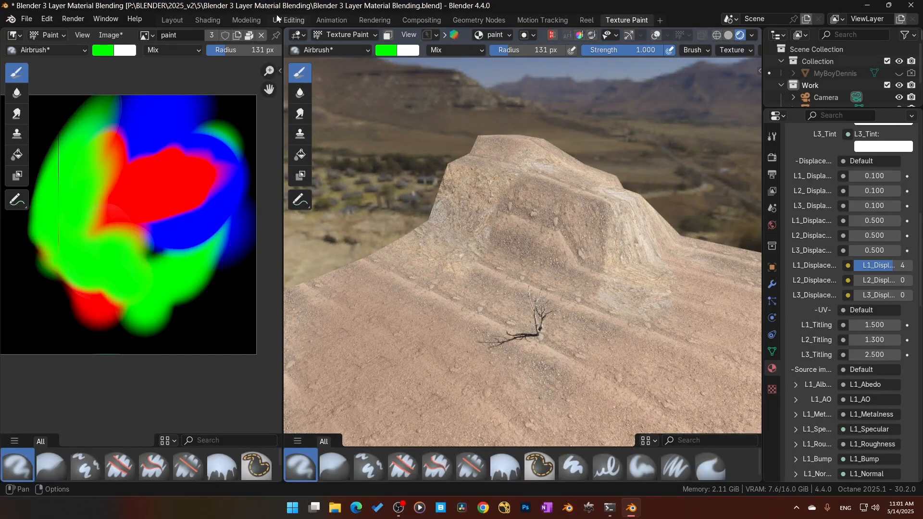
{"action": "mouse_move", "coordinate": [564, 210]}
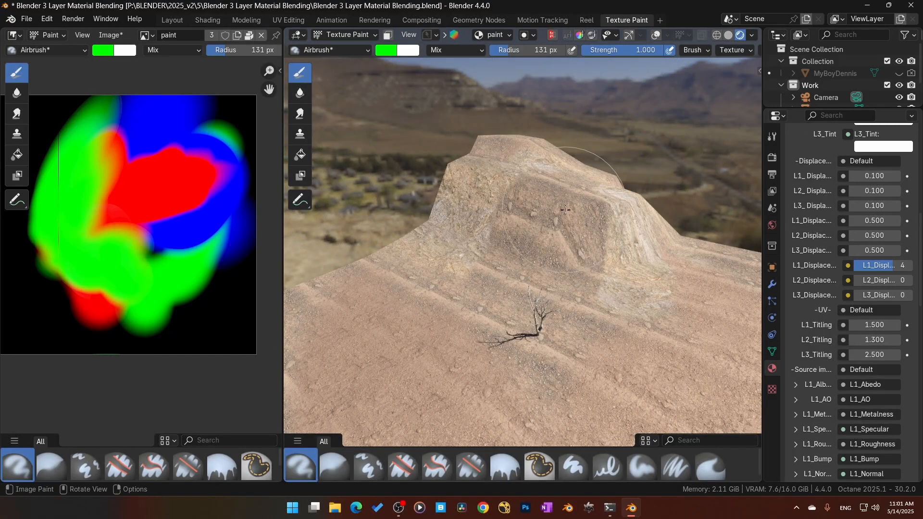
{"action": "mouse_move", "coordinate": [593, 384]}
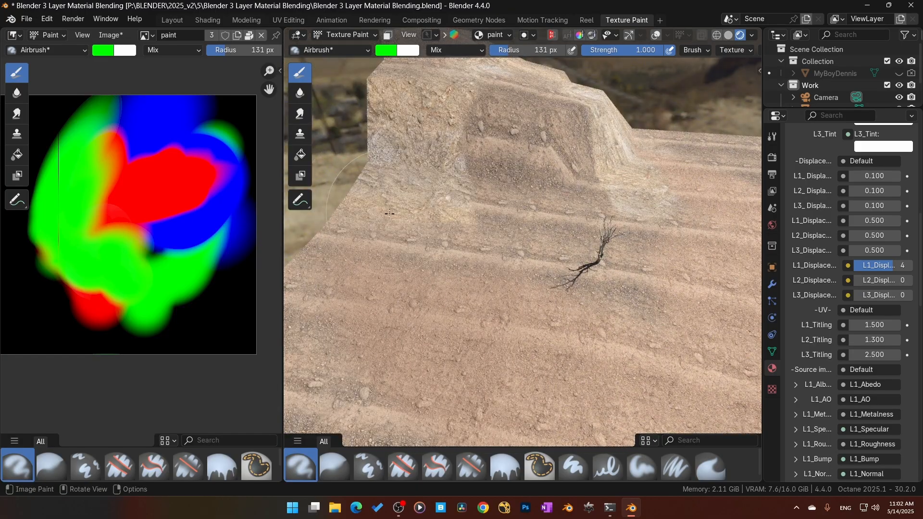
{"action": "mouse_move", "coordinate": [577, 311]}
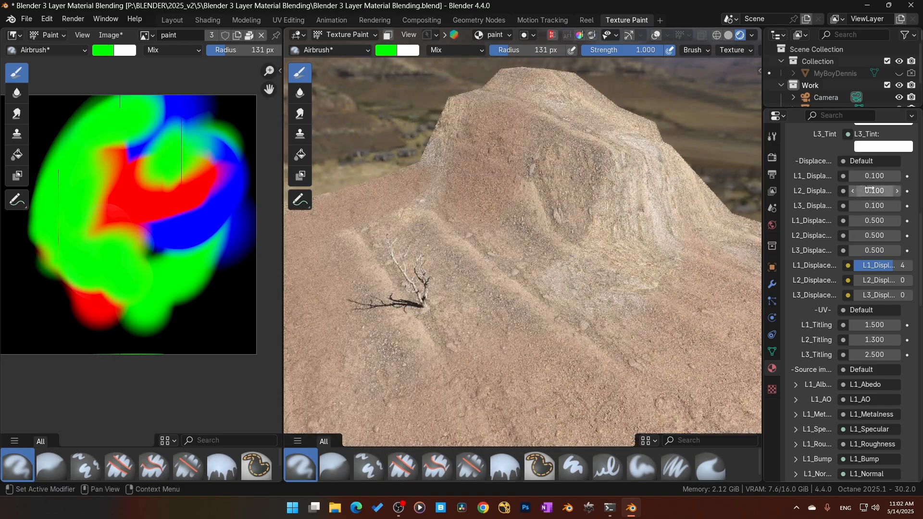
Pick a green in the L2_Tint colour wheel so the second ground layer renders green.
{"action": "scroll", "scroll_direction": "up", "scroll_amount": 3}
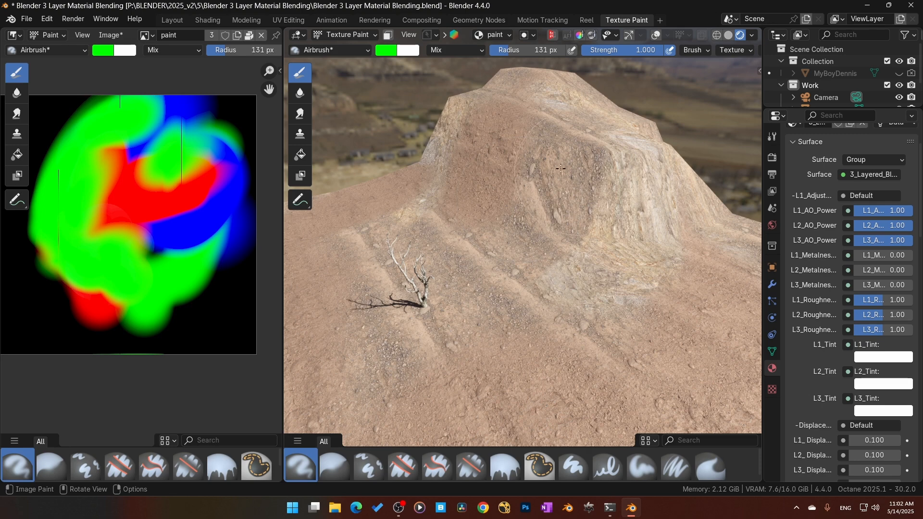
{"action": "mouse_move", "coordinate": [499, 153]}
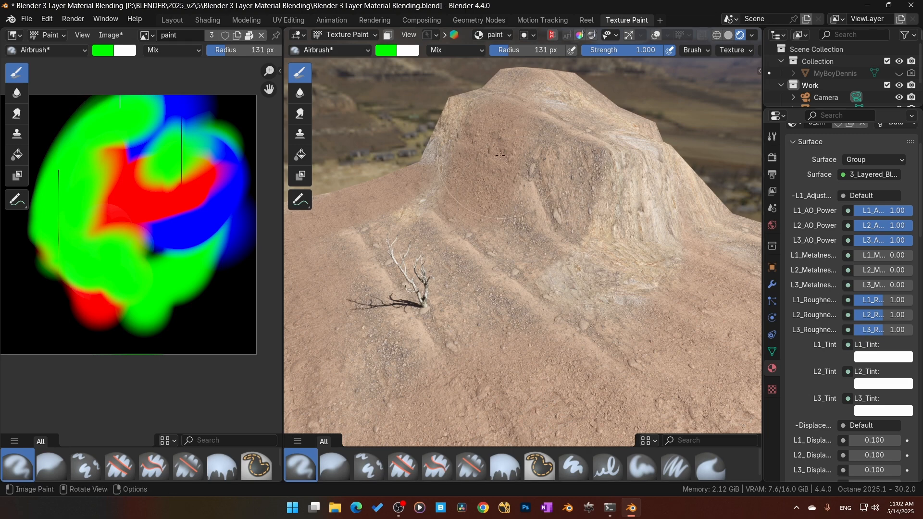
{"action": "mouse_move", "coordinate": [888, 371]}
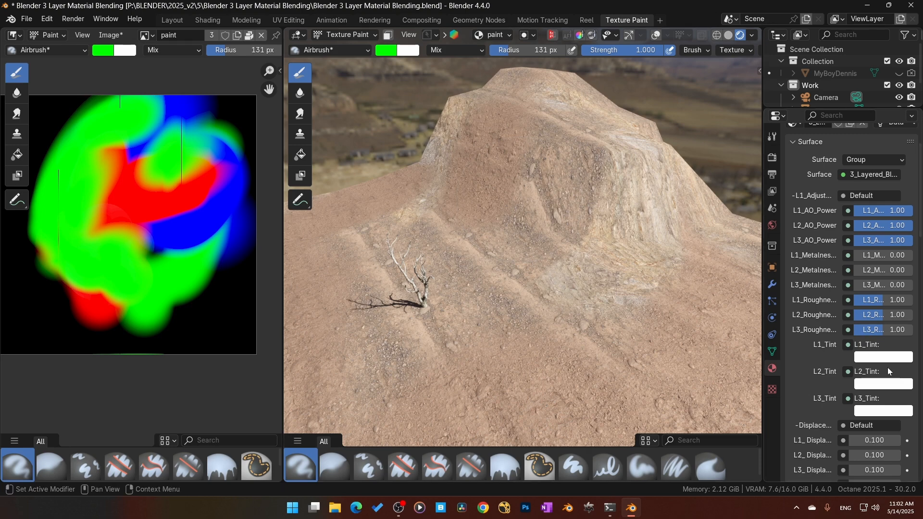
{"action": "left_click", "coordinate": [882, 384]}
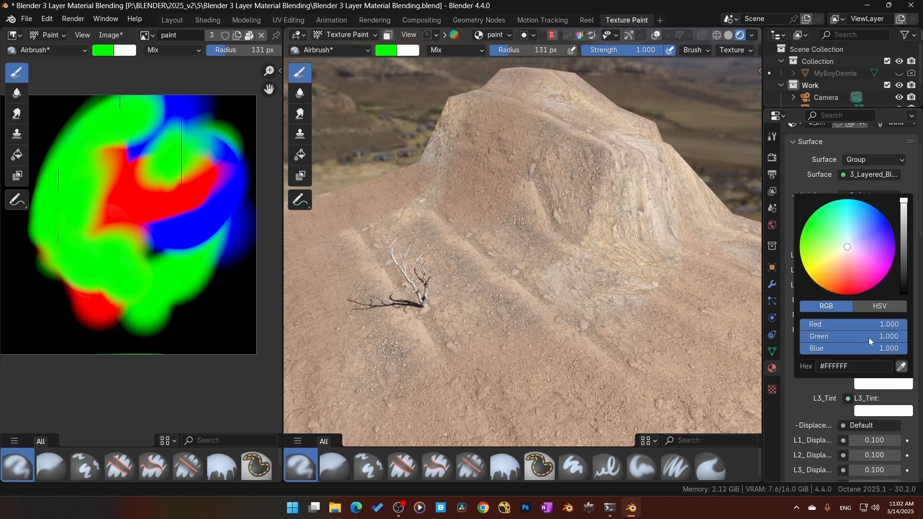
{"action": "mouse_move", "coordinate": [872, 341]}
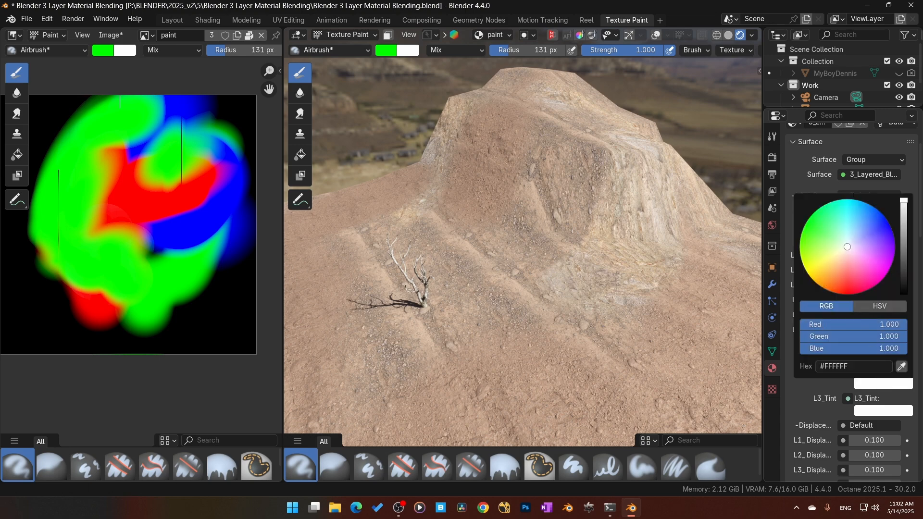
{"action": "left_click", "coordinate": [845, 245]}
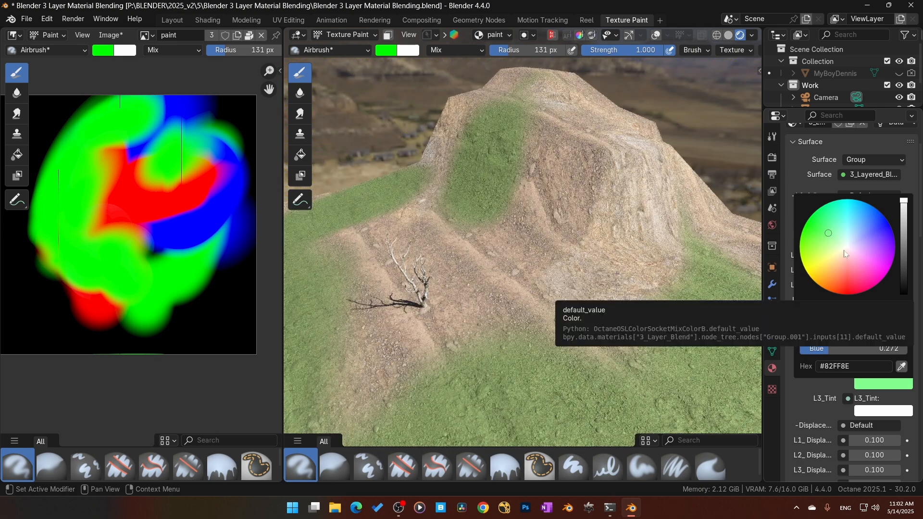
{"action": "left_click", "coordinate": [846, 247]}
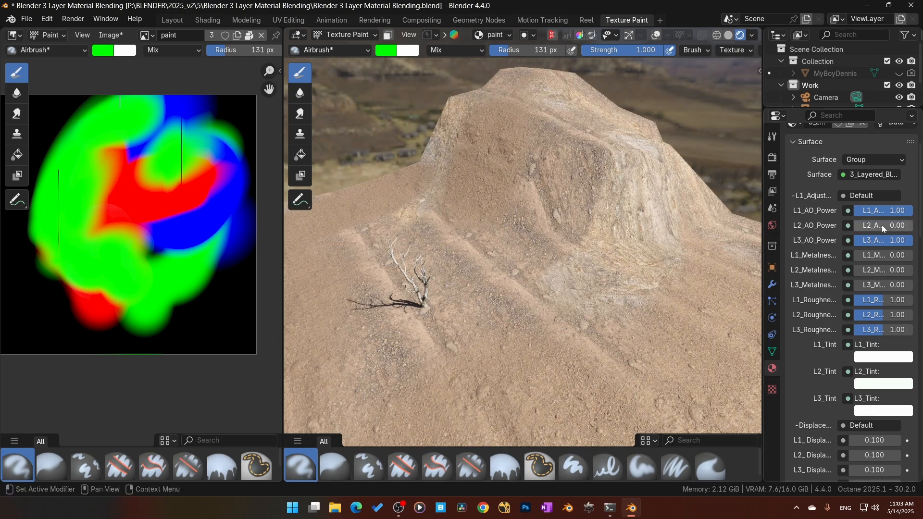
Set L2_AO_Power back to 1 to restore the second layer's ambient occlusion.
{"action": "double_click", "coordinate": [882, 225]}
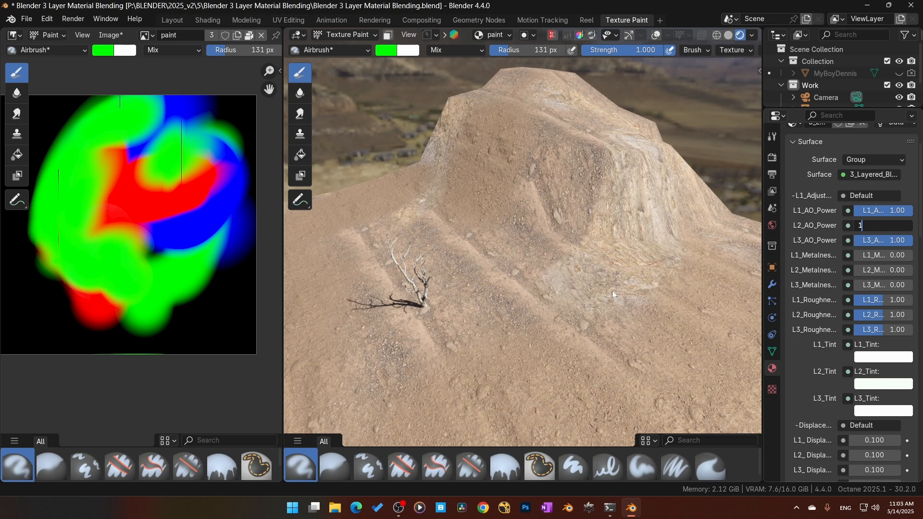
{"action": "key", "text": "Return"}
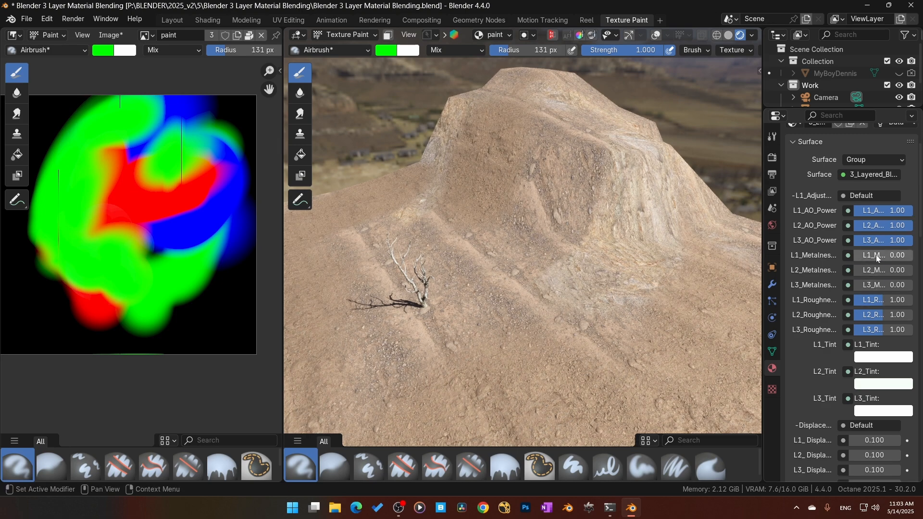
{"action": "mouse_move", "coordinate": [889, 322]}
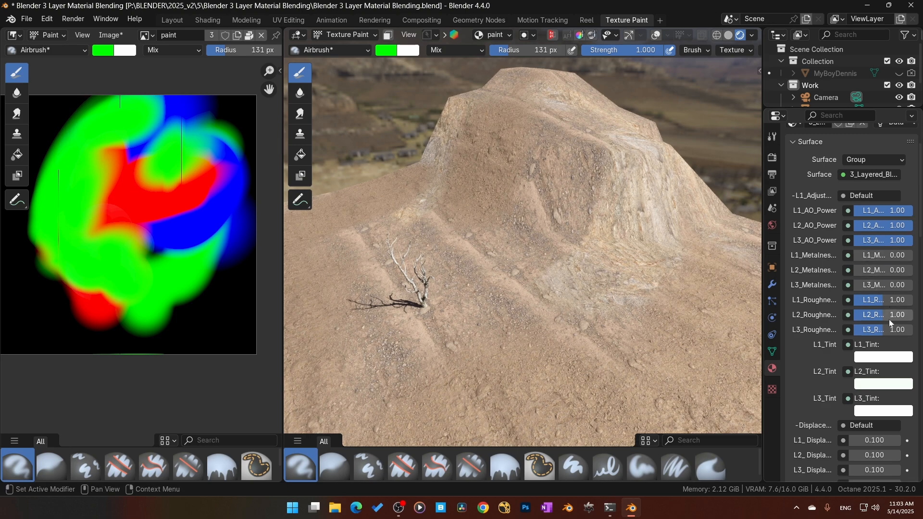
{"action": "scroll", "scroll_direction": "down", "scroll_amount": 3}
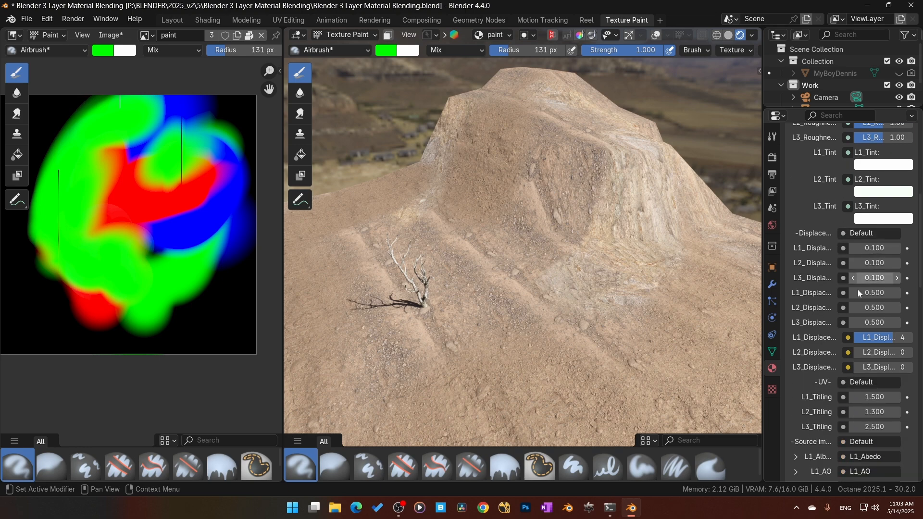
Set L1_Tiling to 2.000 in the UV group so the first texture repeats more densely.
{"action": "scroll", "scroll_direction": "down", "scroll_amount": 3}
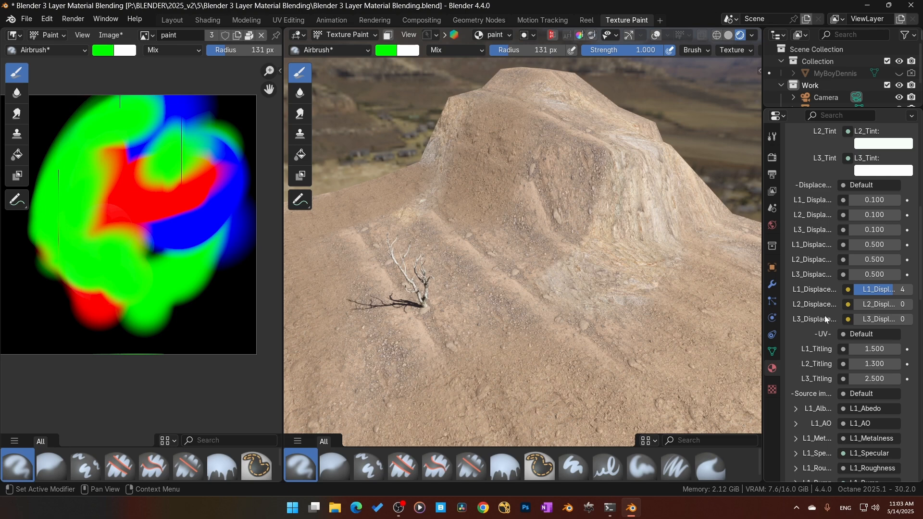
{"action": "mouse_move", "coordinate": [825, 346]}
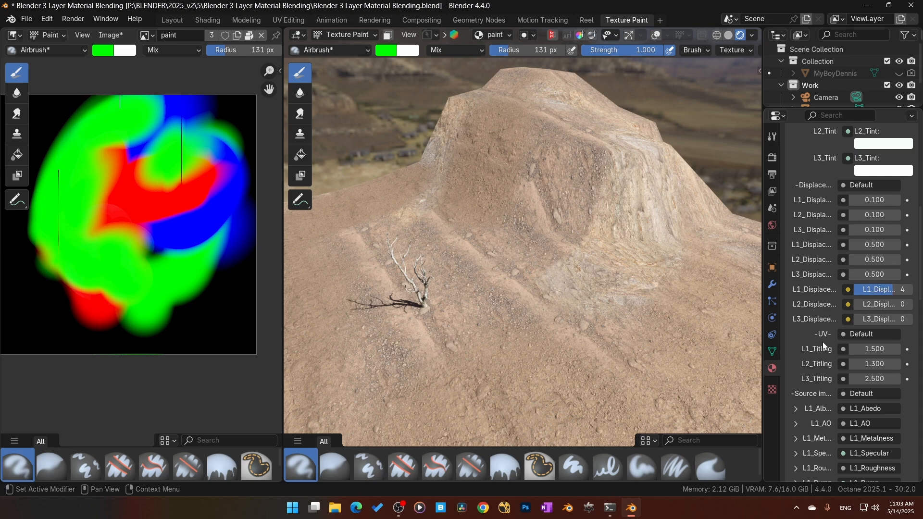
{"action": "scroll", "scroll_direction": "down", "scroll_amount": 3}
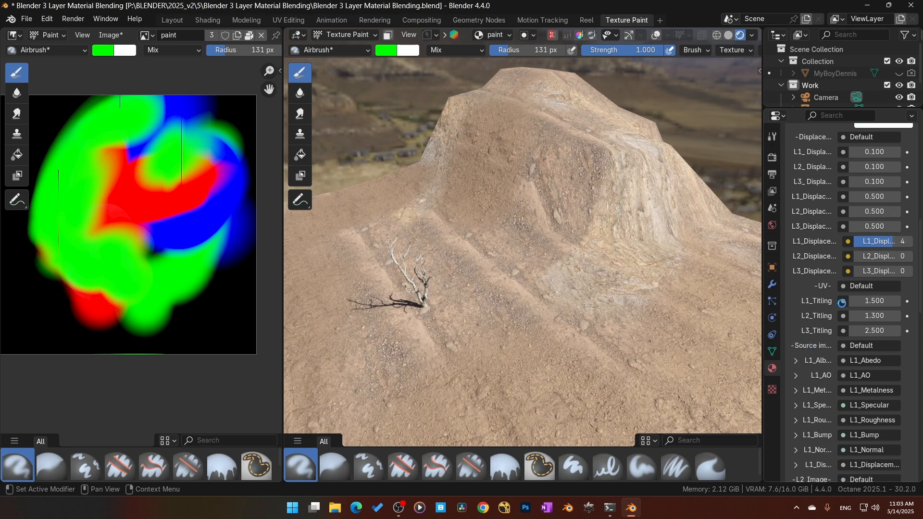
{"action": "mouse_move", "coordinate": [630, 365]}
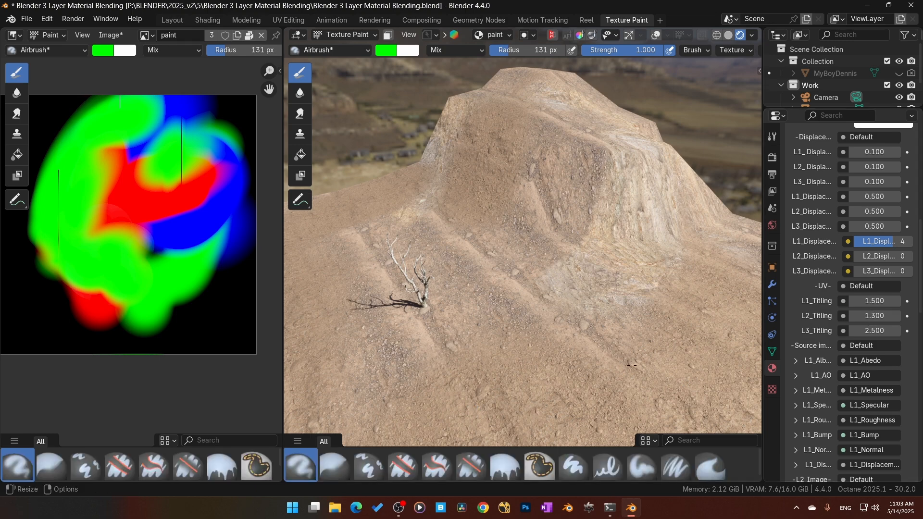
{"action": "double_click", "coordinate": [873, 301]}
{"action": "type", "text": "2.000"}
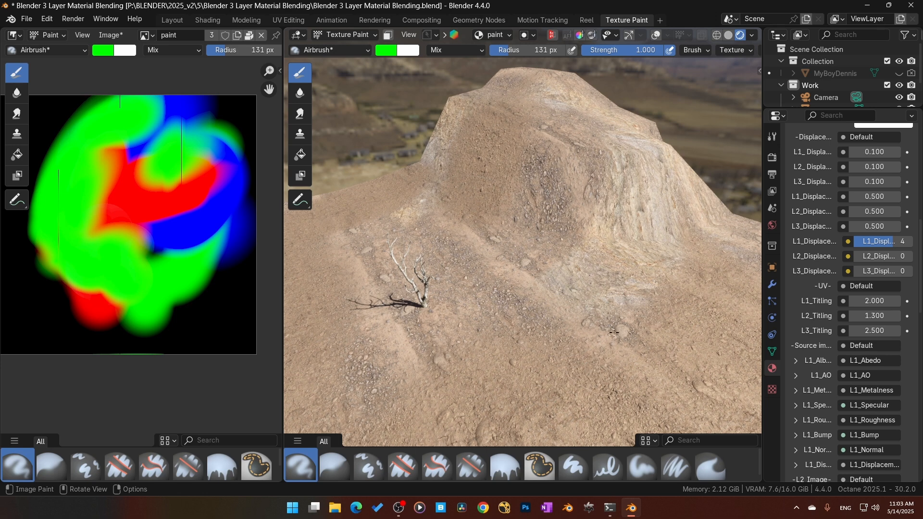
{"action": "mouse_move", "coordinate": [882, 315]}
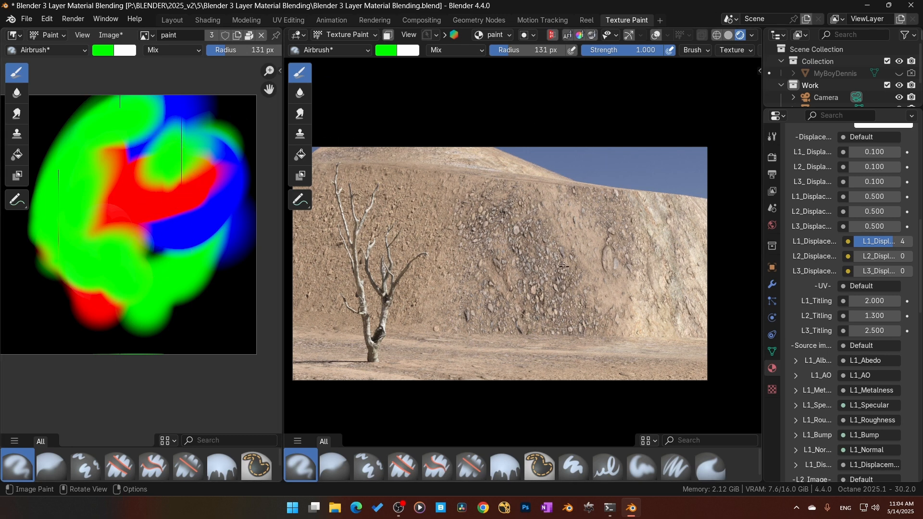
{"action": "mouse_move", "coordinate": [474, 241]}
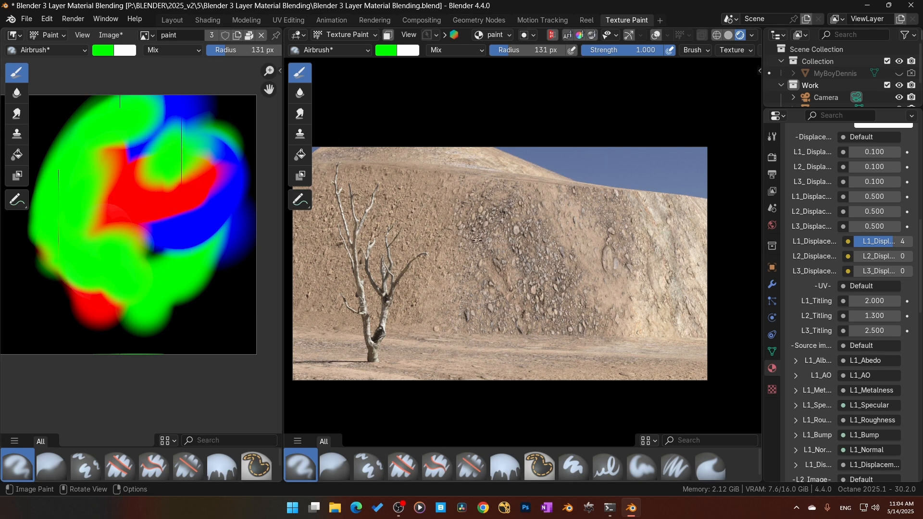